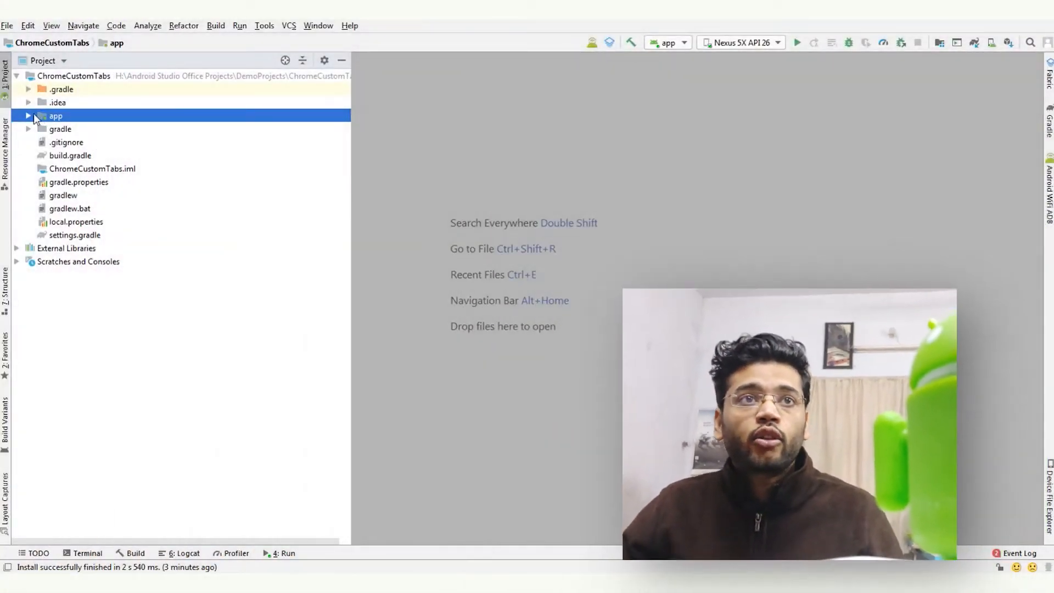
- Add implementation 'com.android.support:customtabs:28.0.0' to the app build.gradle, matching targetSdkVersion 28
click(28, 116)
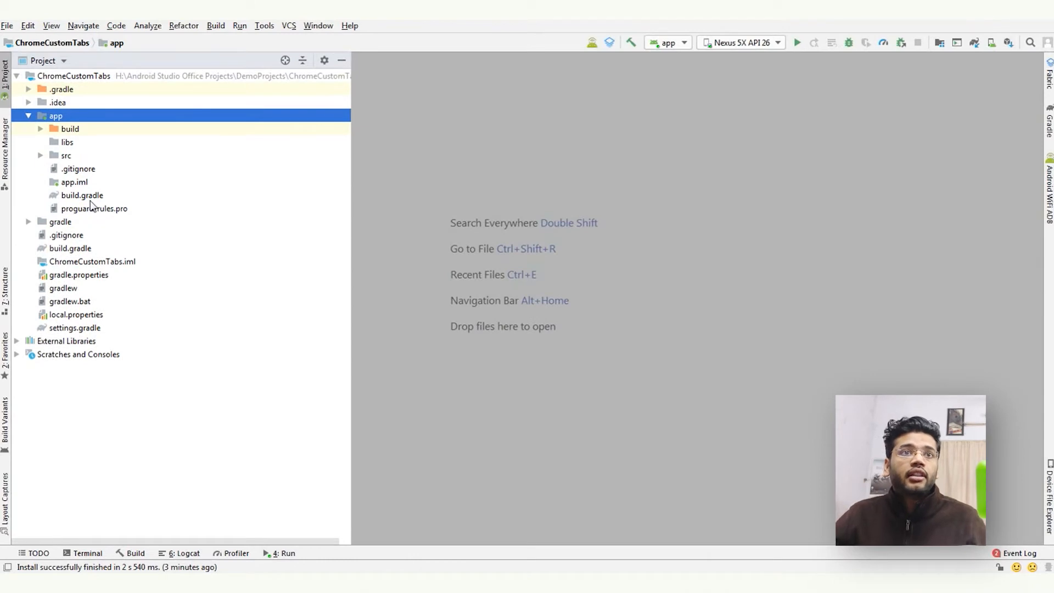
double_click(81, 195)
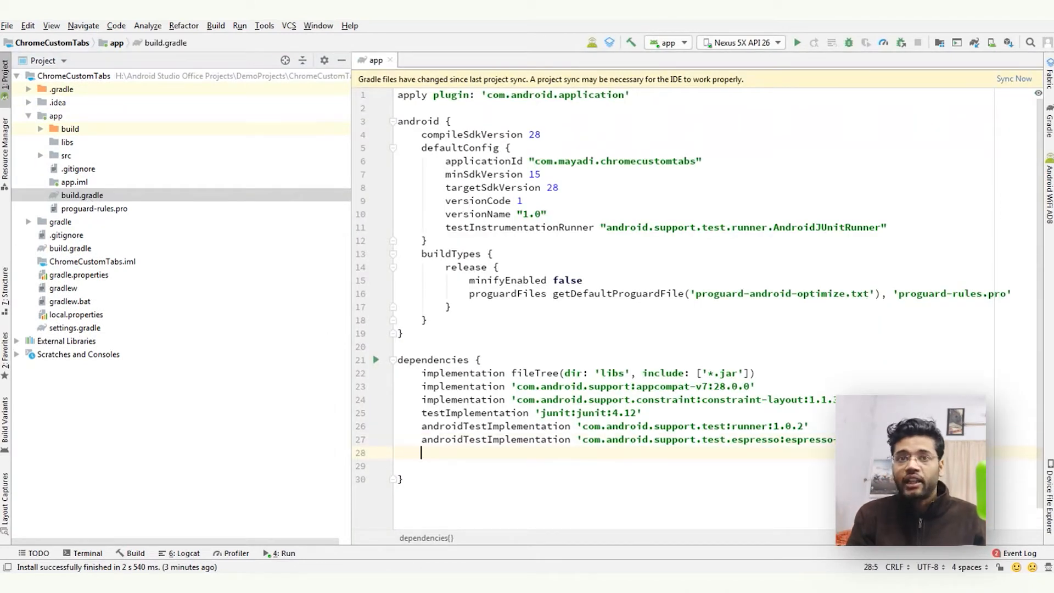
text(implementation)
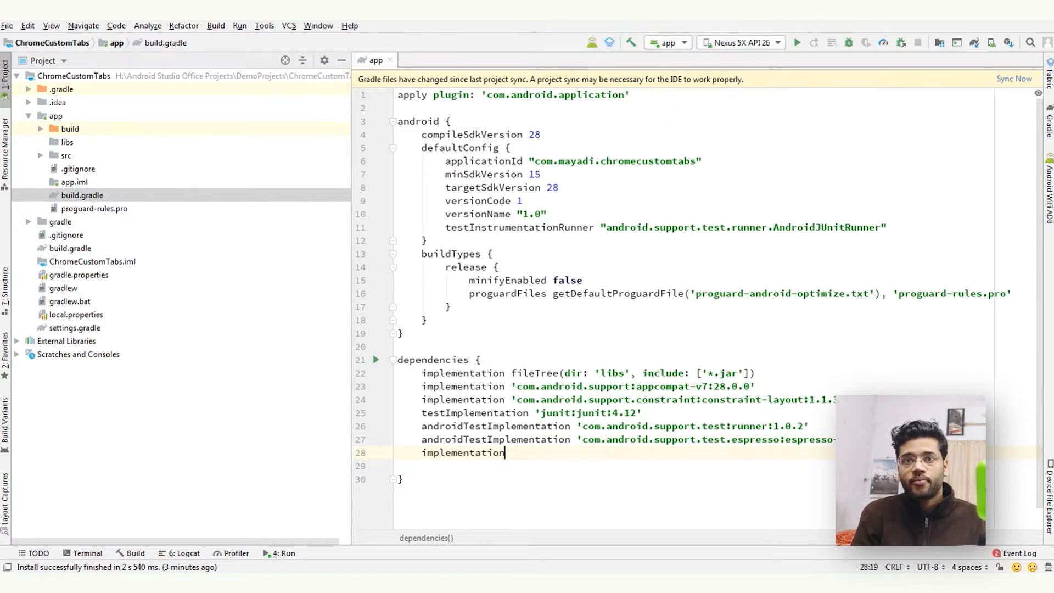
text(')
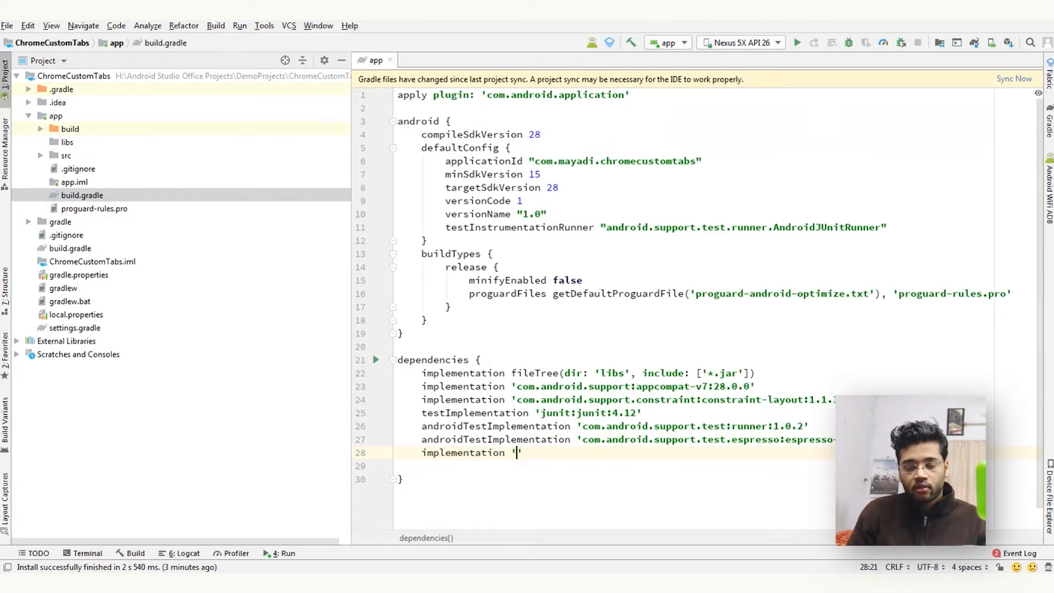
text(com.)
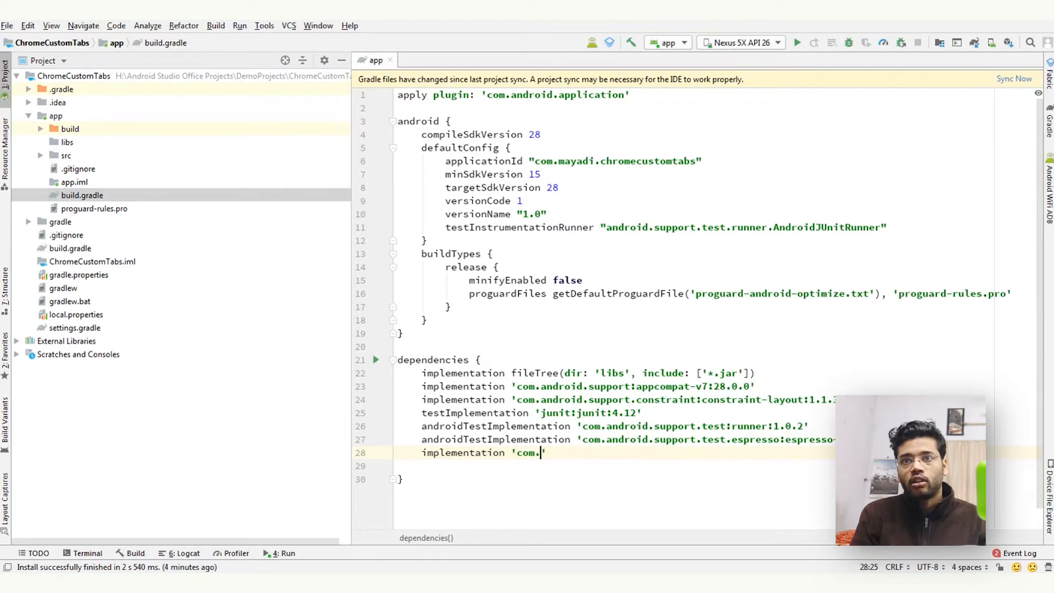
text(android.support:)
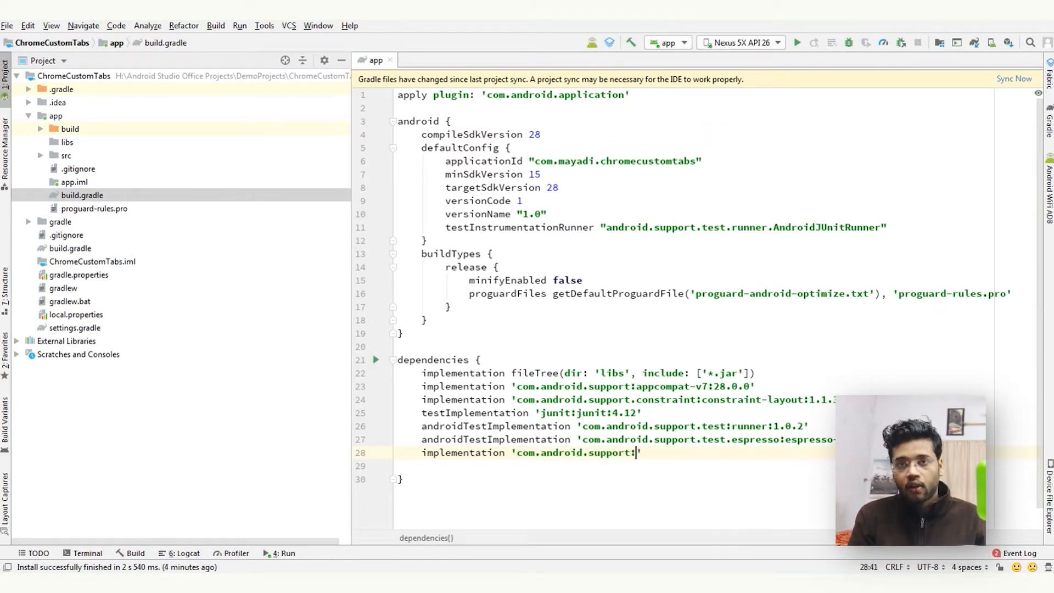
text(customtabs:2)
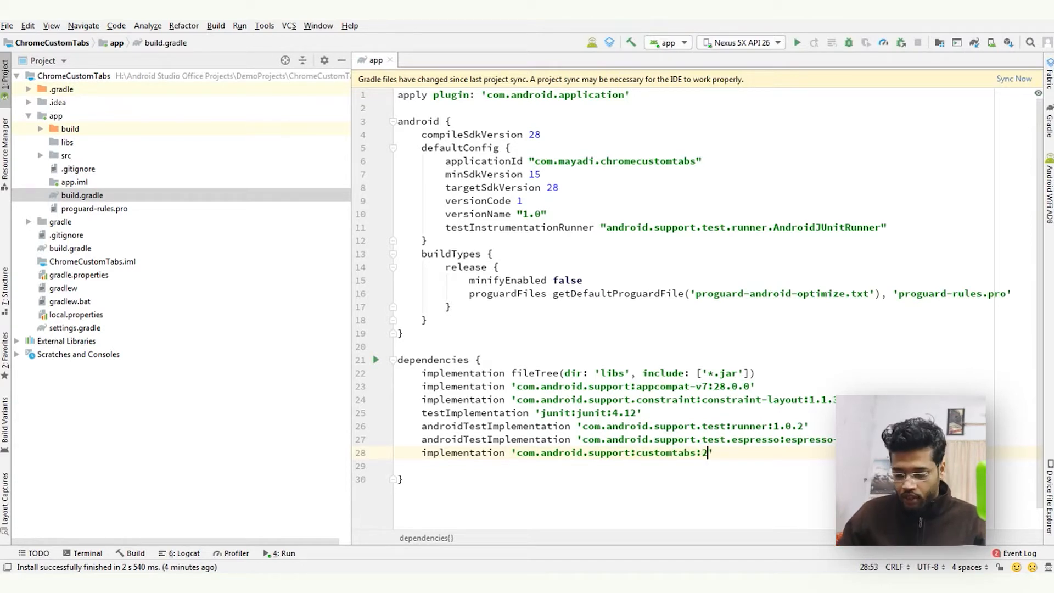
text(8.0.0)
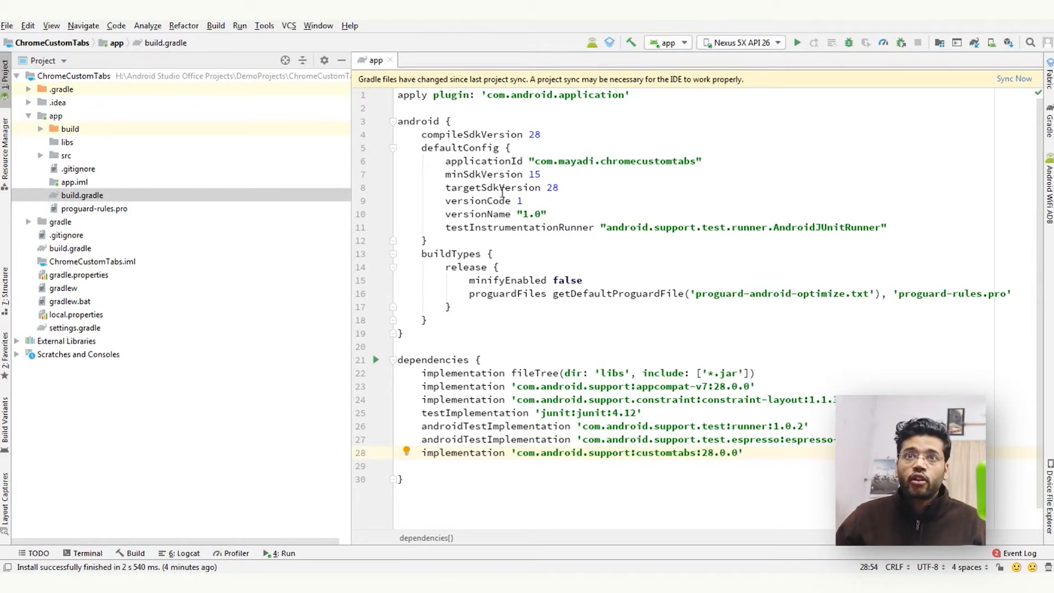
double_click(492, 188)
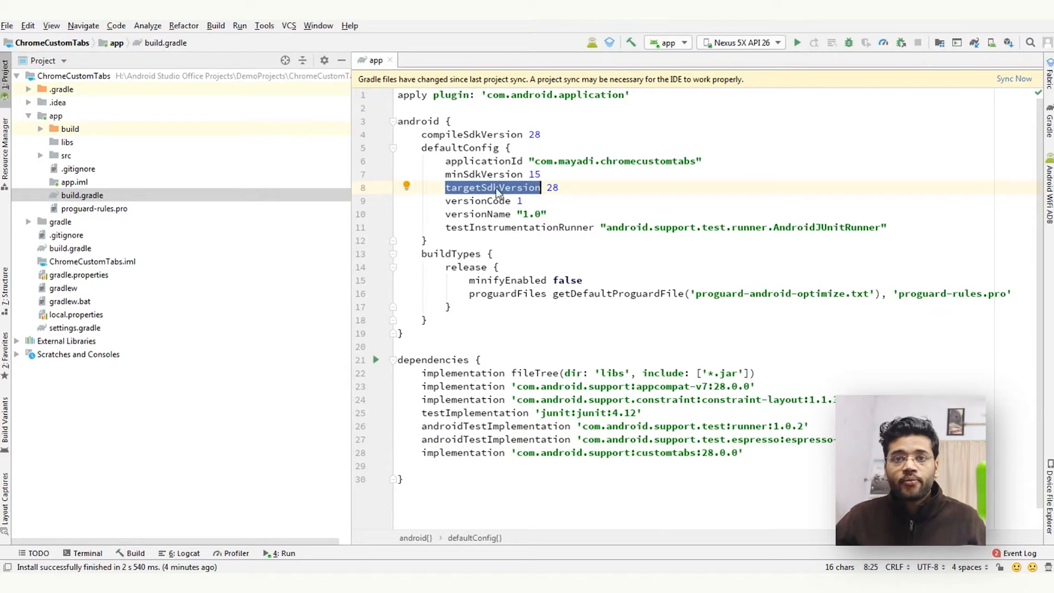
- Close build.gradle, open activity_main.xml and select the Hello World TextView
click(389, 60)
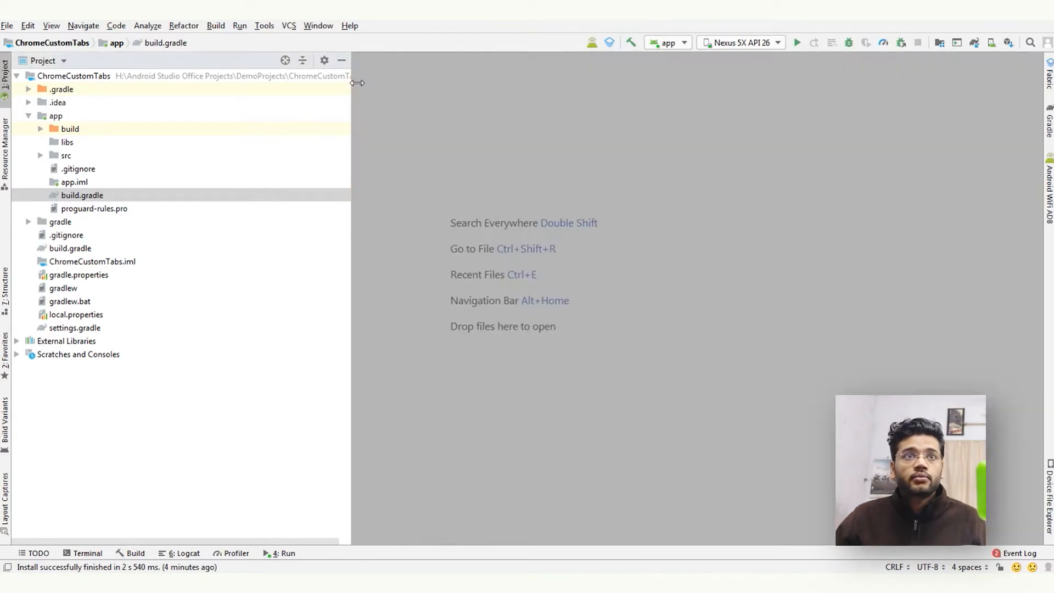
click(66, 156)
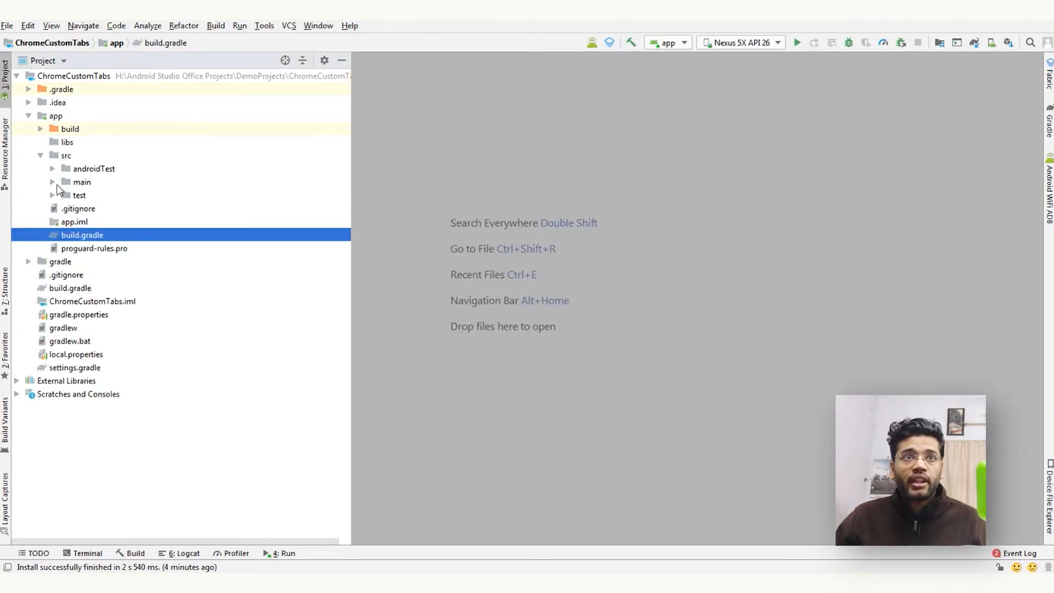
click(81, 182)
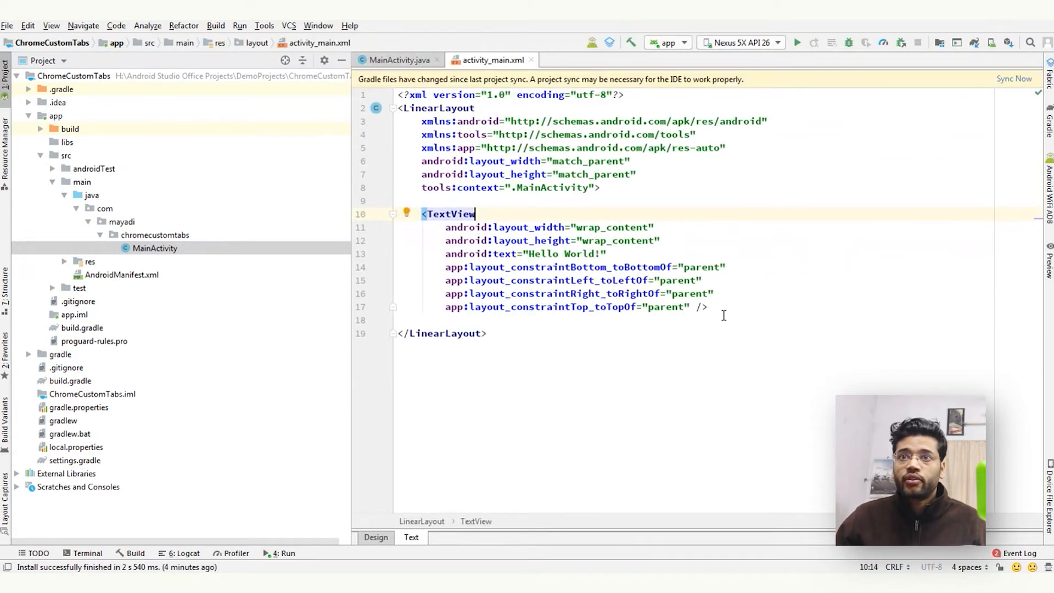
drag(421, 214, 707, 307)
text(<Button)
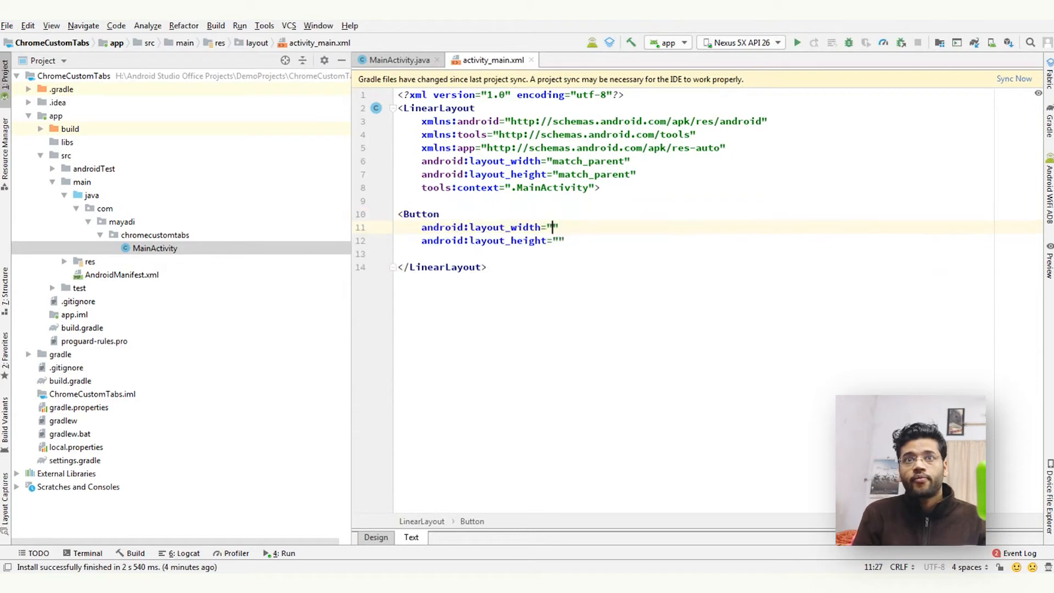
- Replace it with a centred Button, id btn, labelled 'open custom tabs'
text(wrap_content)
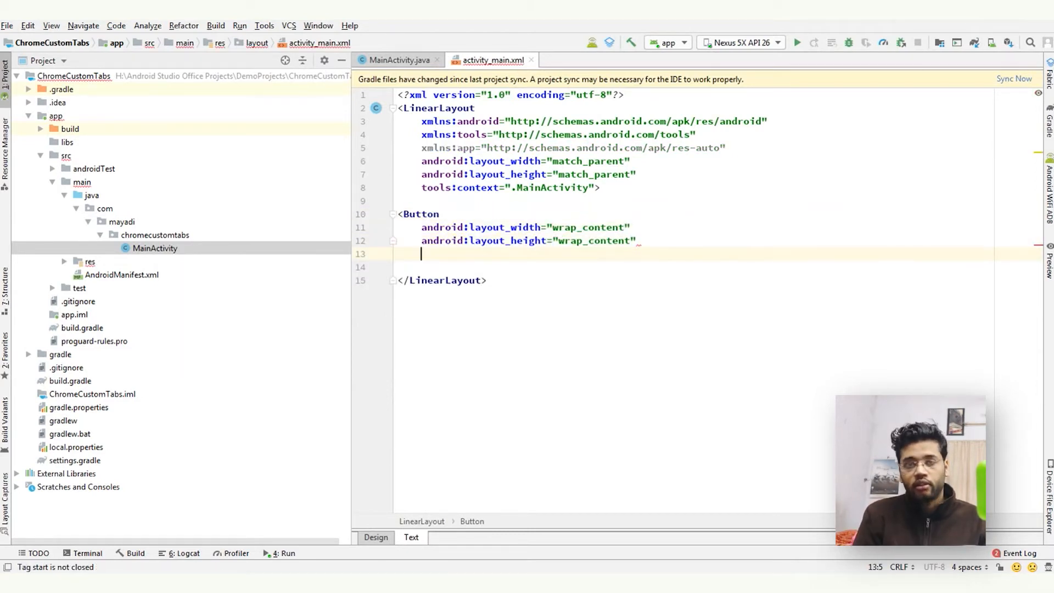
text(tex)
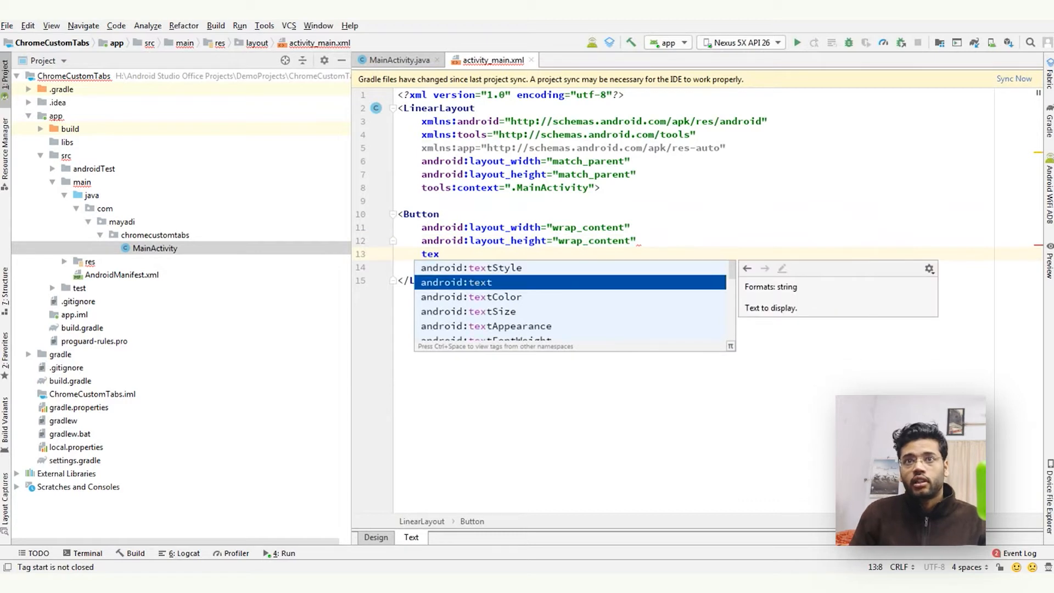
text(android:text="open custom t)
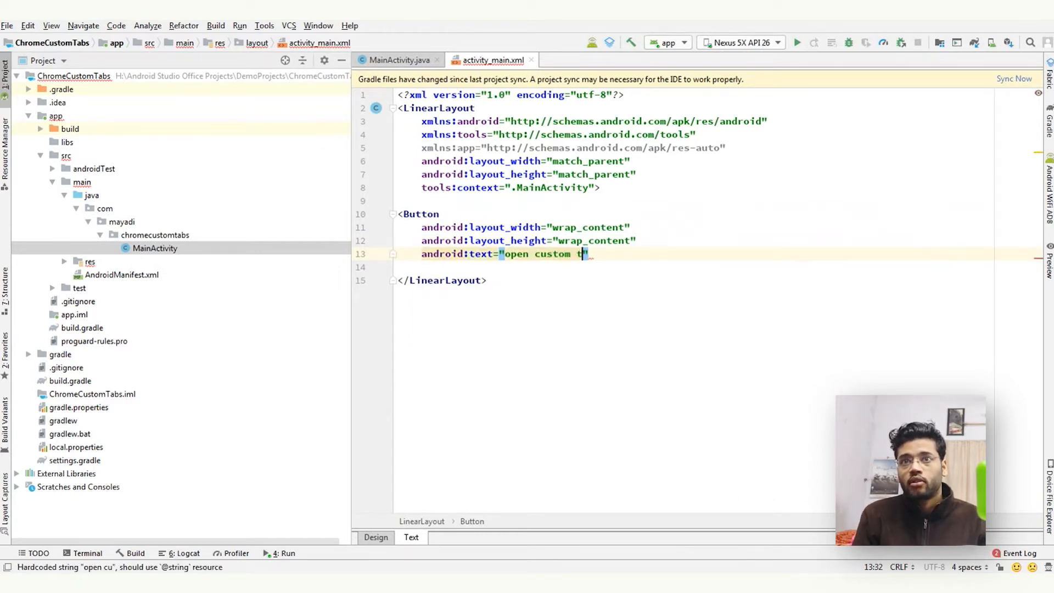
text(abs"/>)
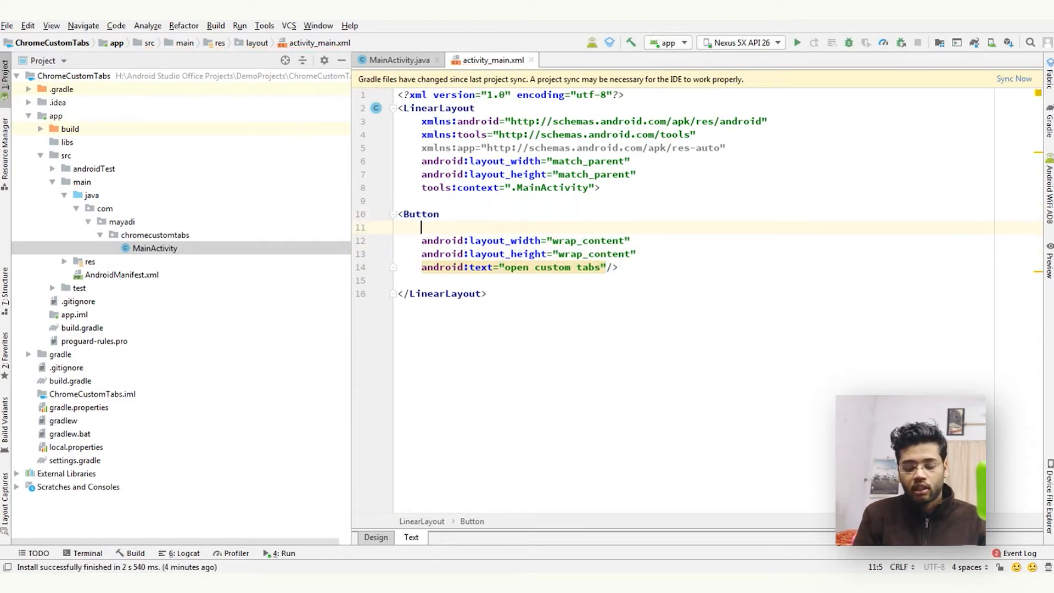
text(android:id="@+id/)
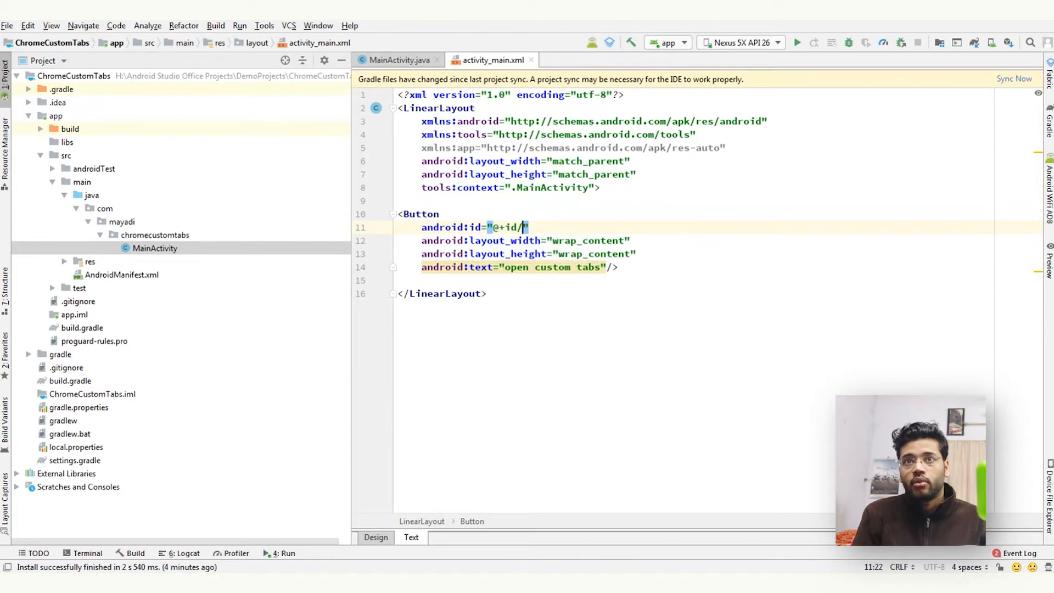
text(btn)
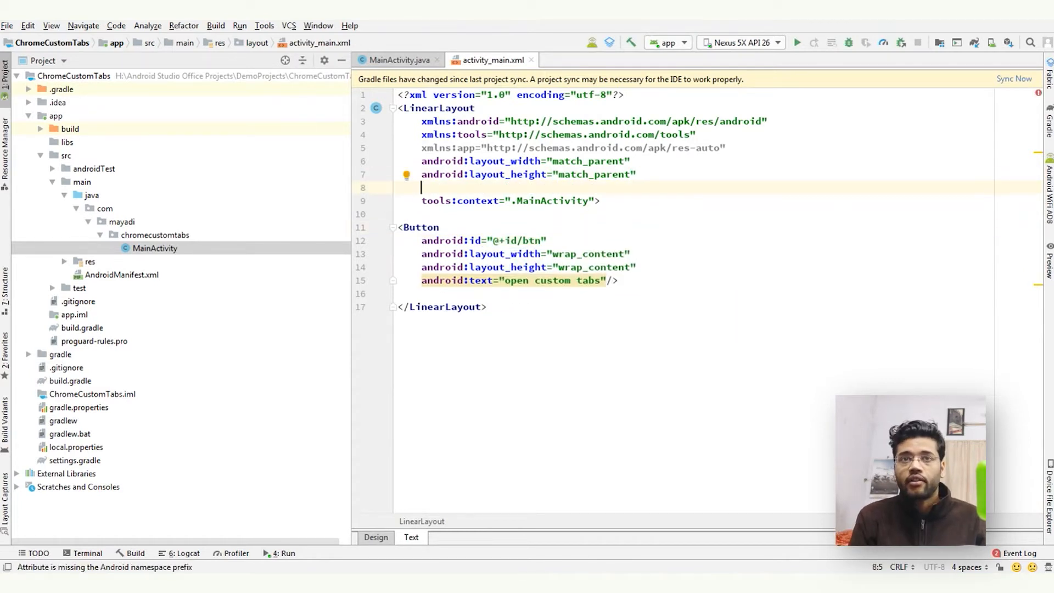
text(gravity="center")
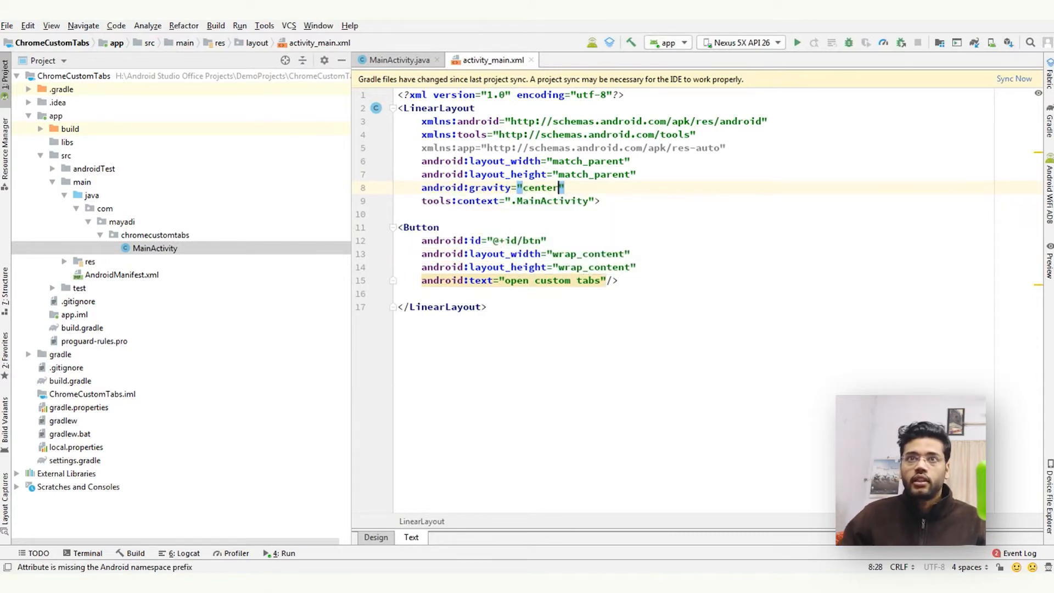
click(398, 60)
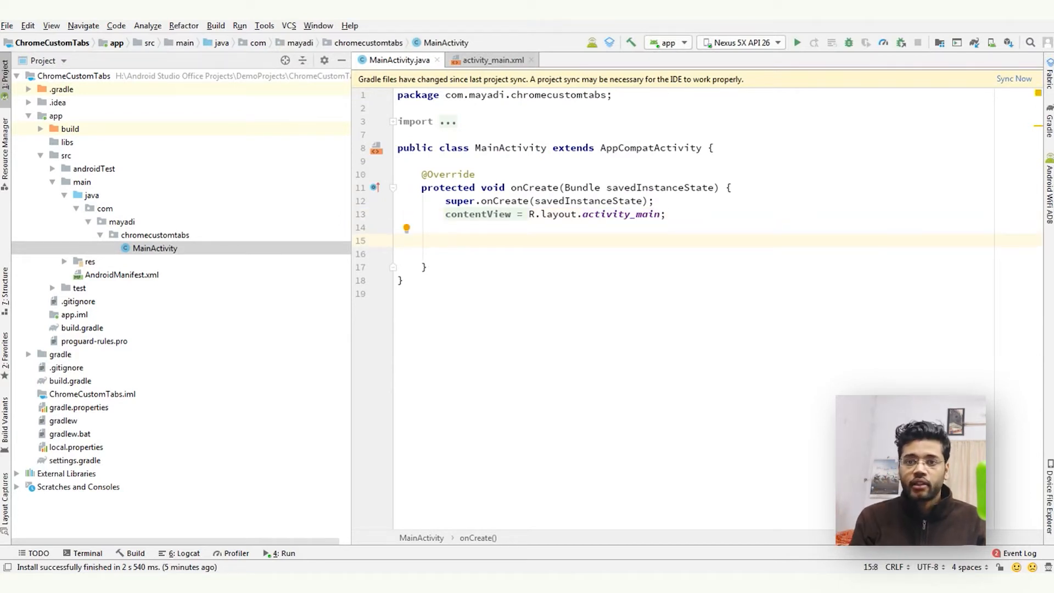
- Declare Button btn = findViewById(R.id.btn) in MainActivity
text(Button bt)
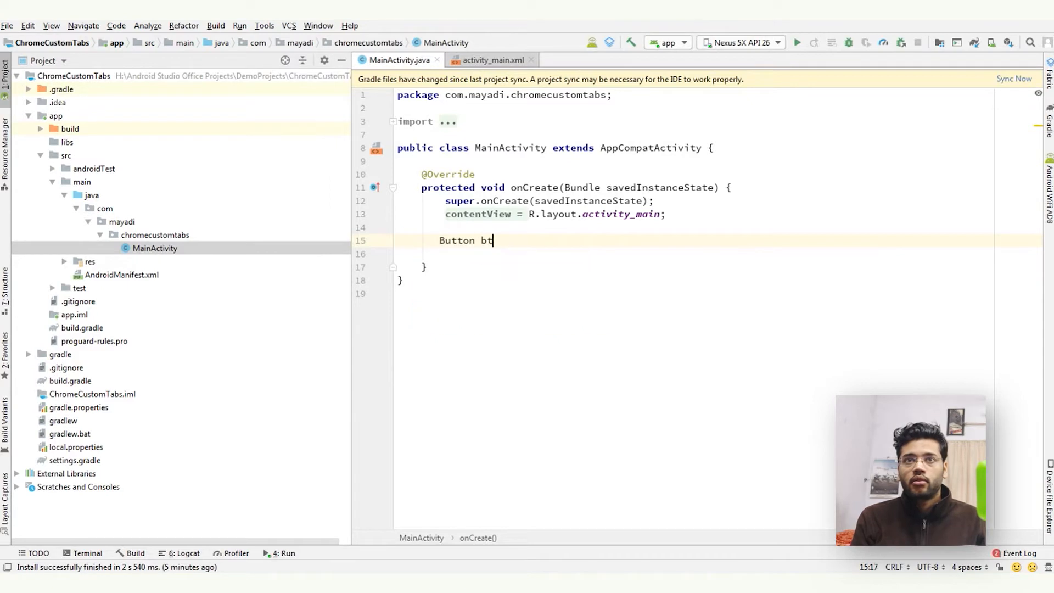
text(n=)
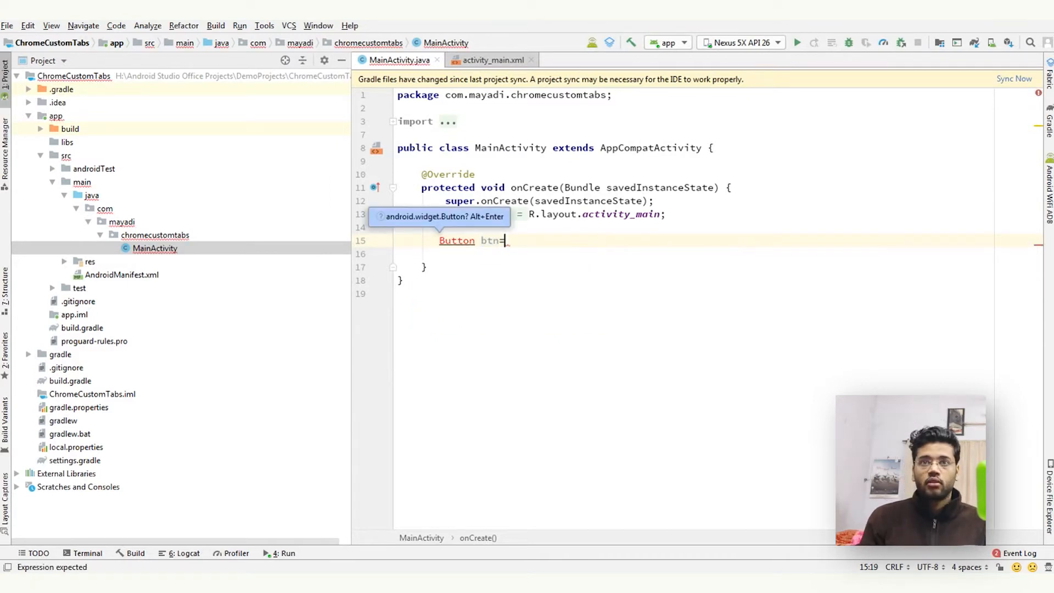
text(findViewById())
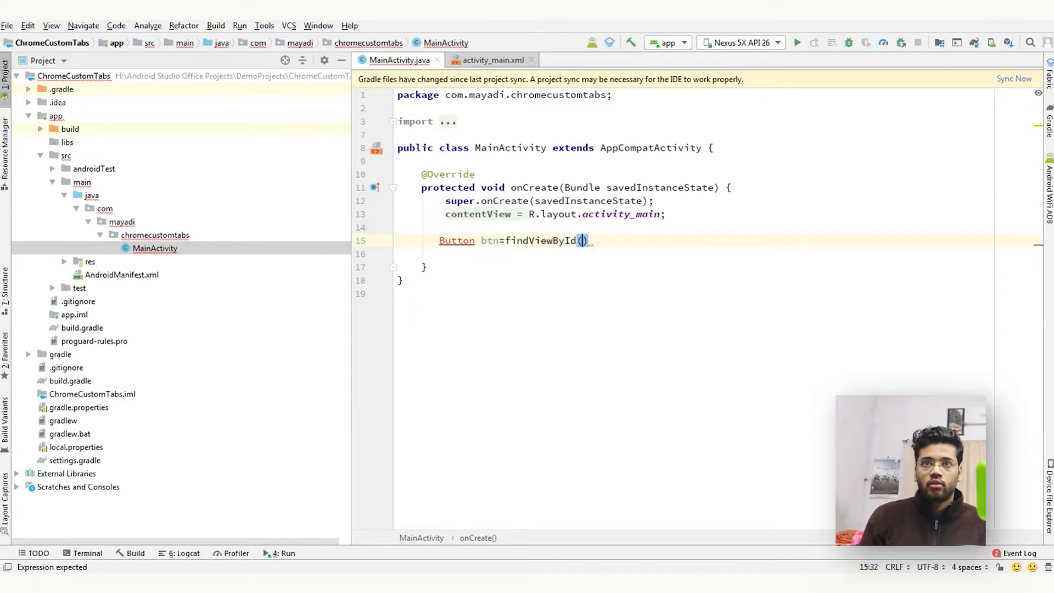
text(R.id.)
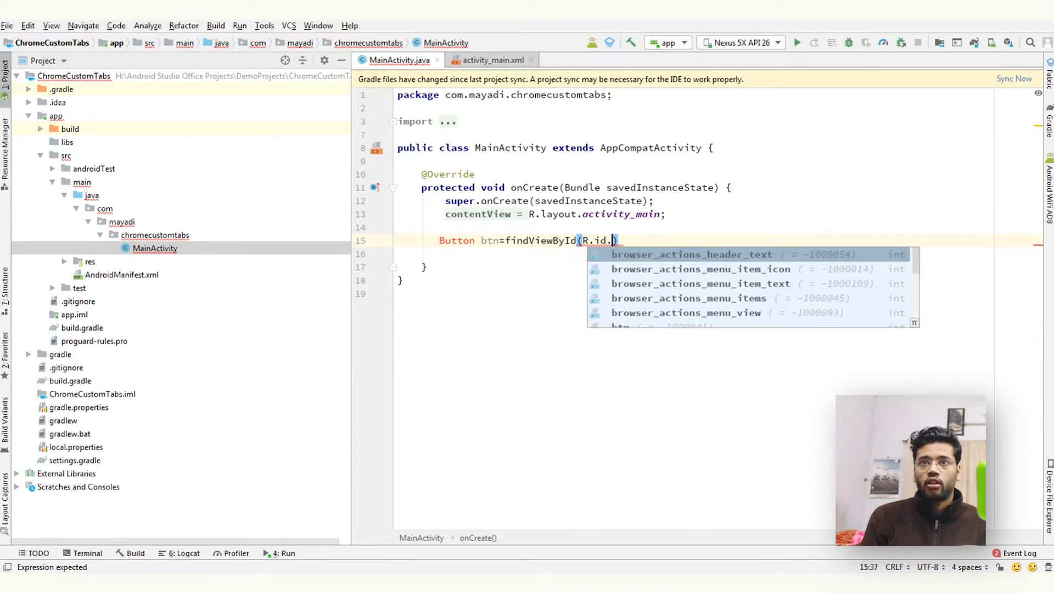
text(btn))
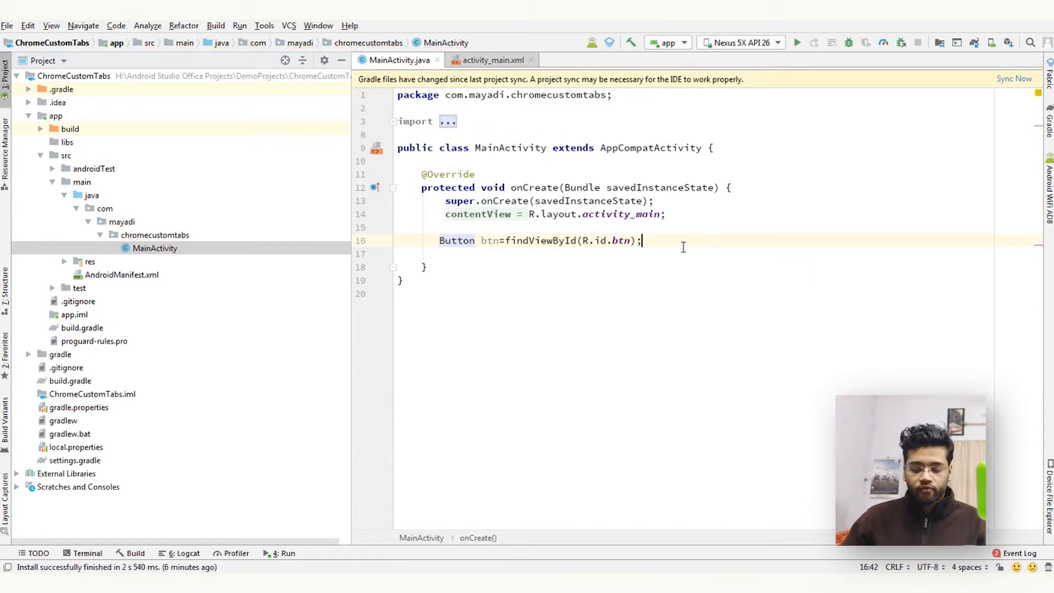
- Attach a new View.OnClickListener to btn with an onClick stub
text(btn.)
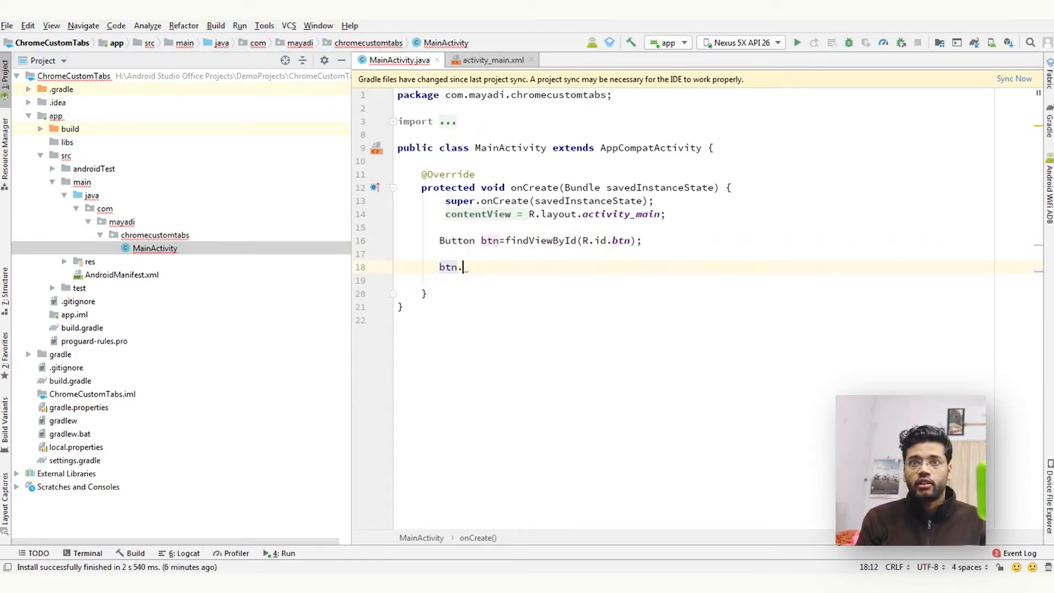
text(setOnC)
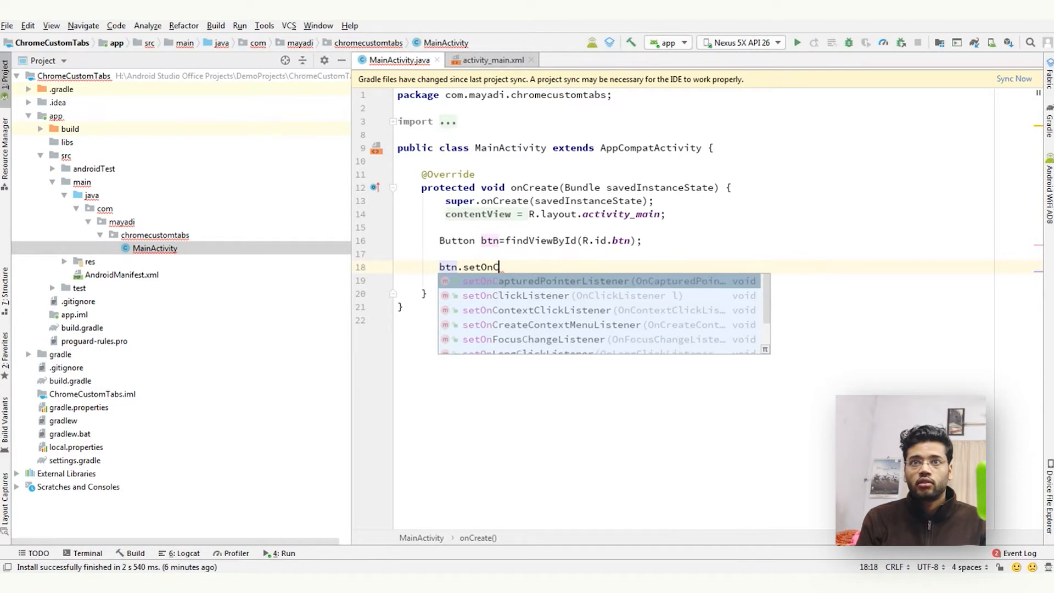
click(514, 296)
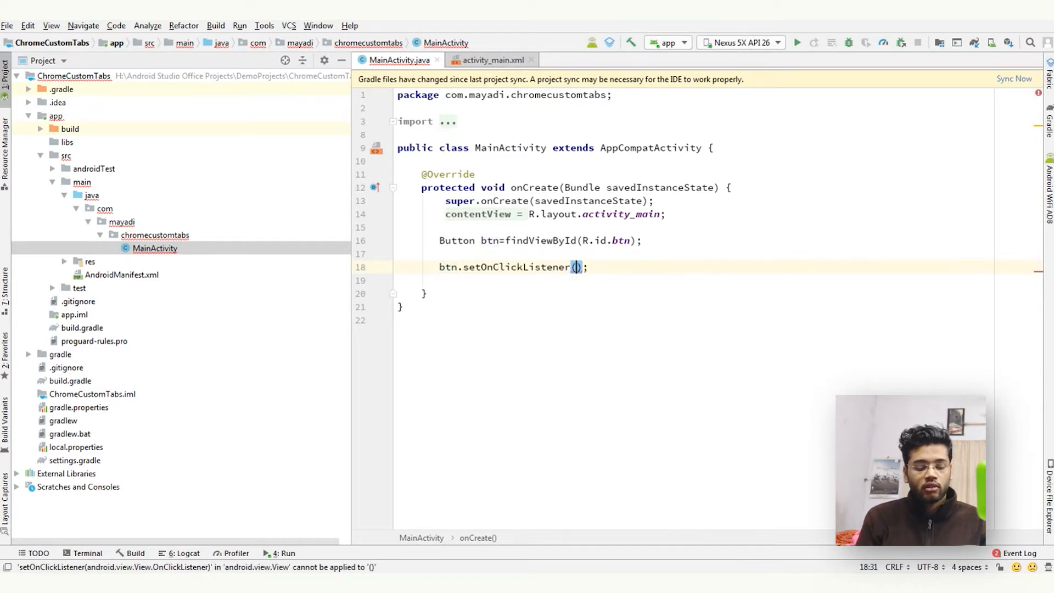
text(new O)
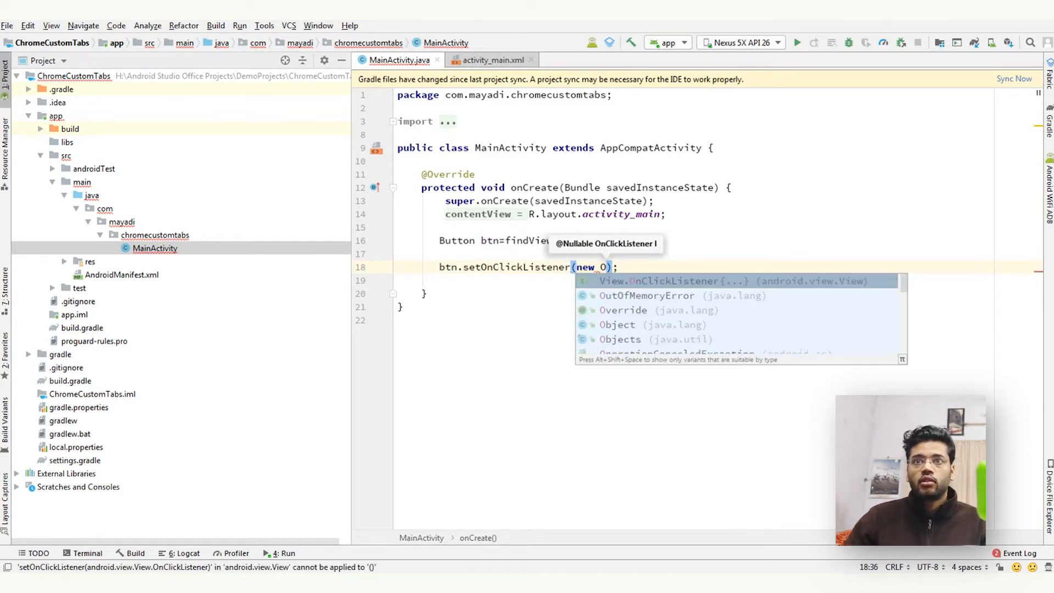
key(Enter)
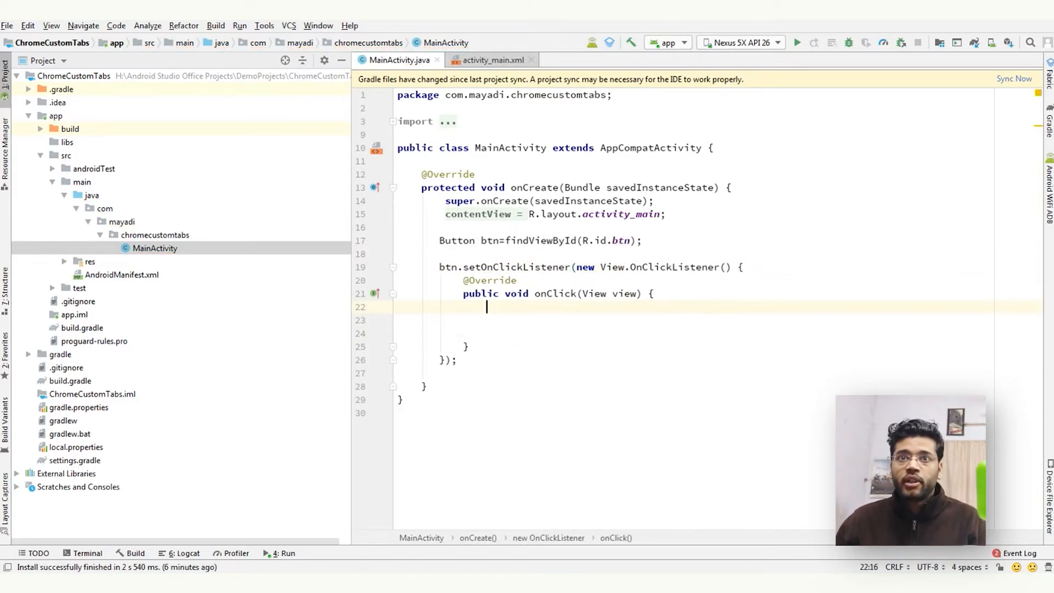
key(enter)
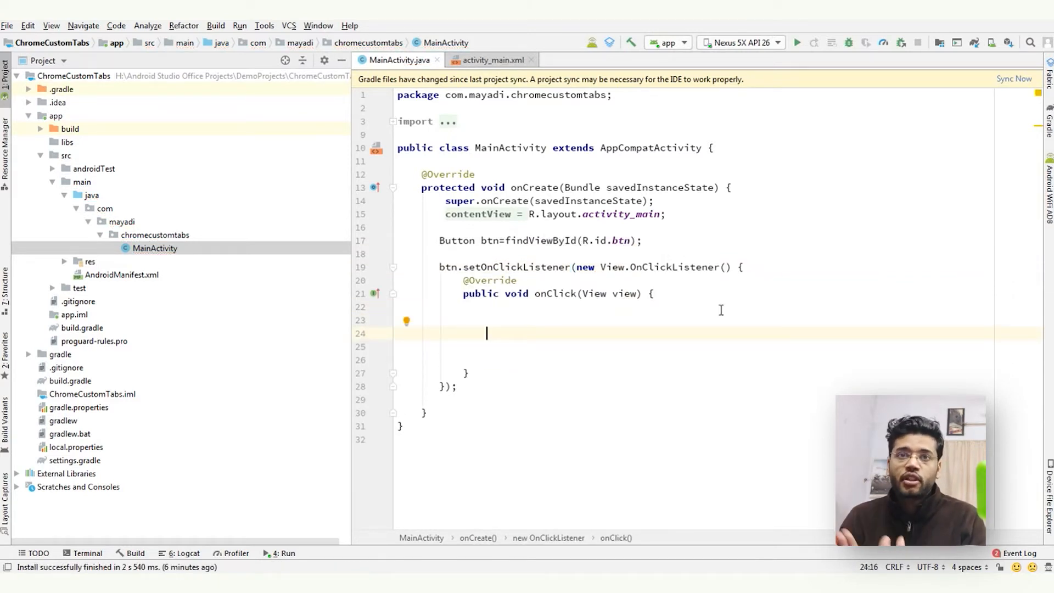
text(s)
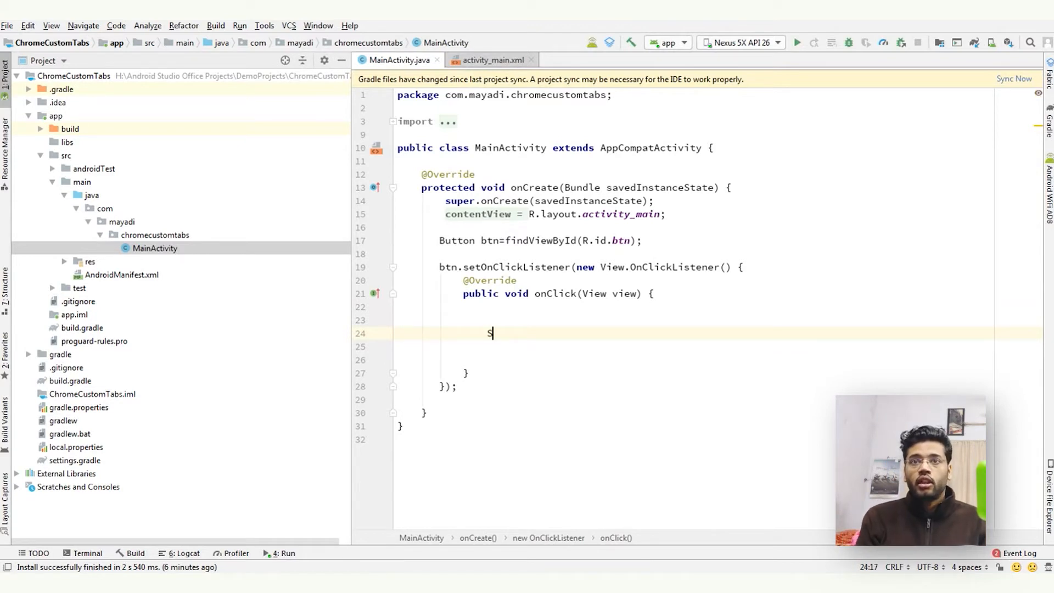
text(String url)
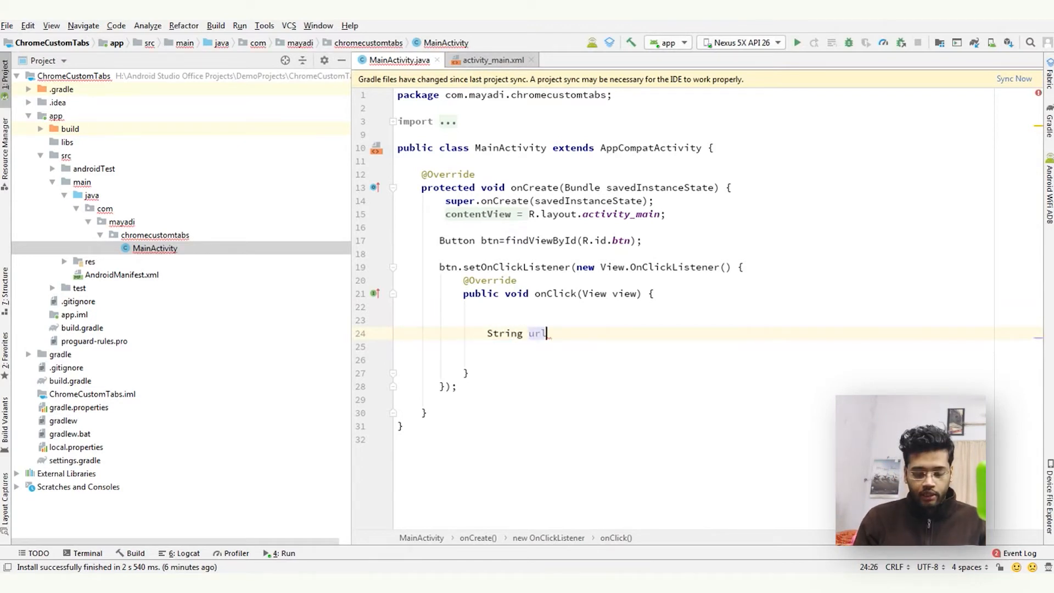
text(=")
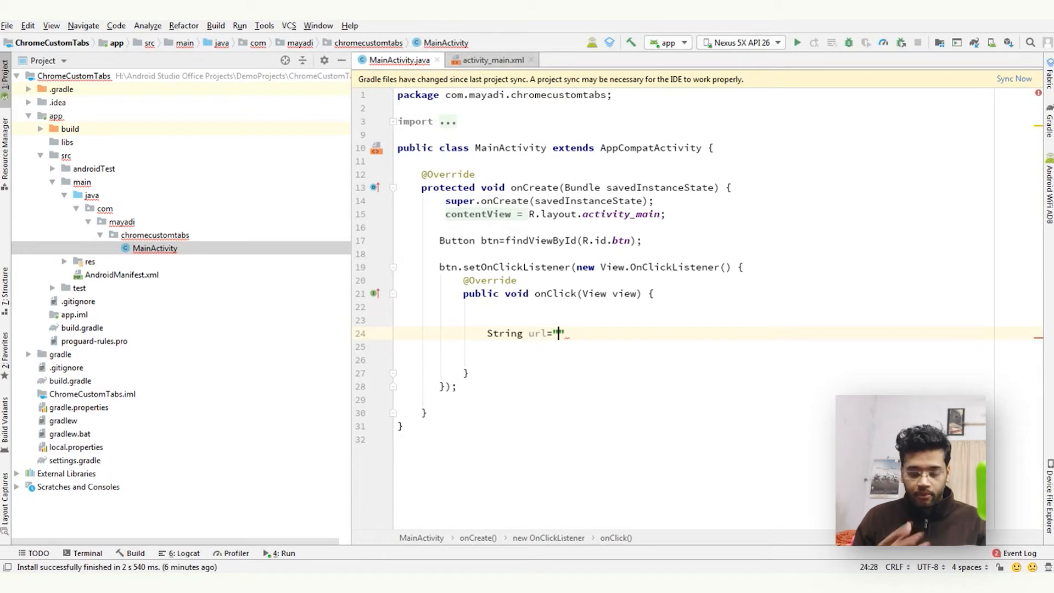
text(https)
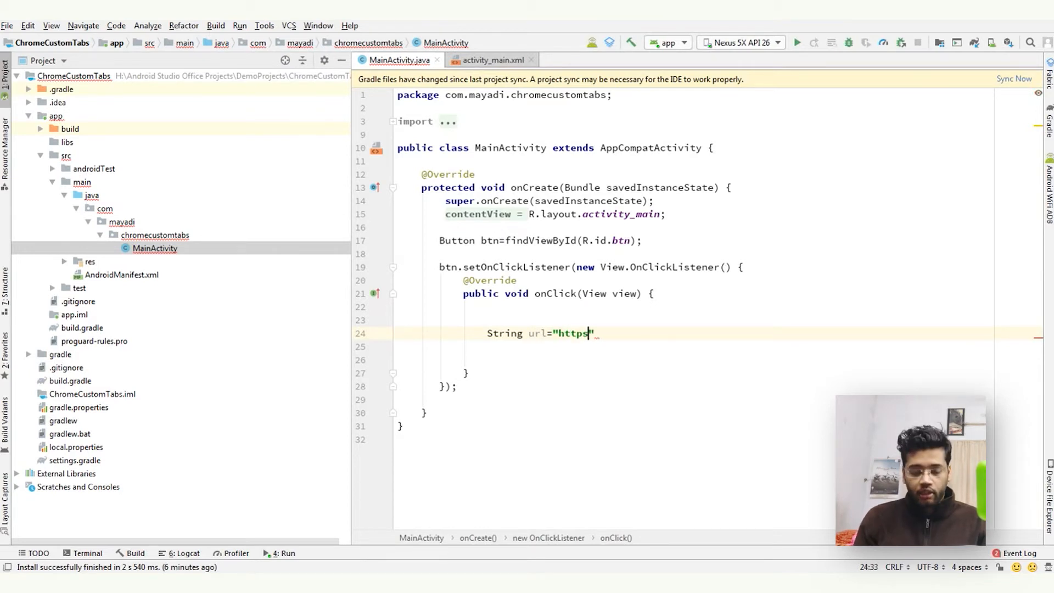
text(://)
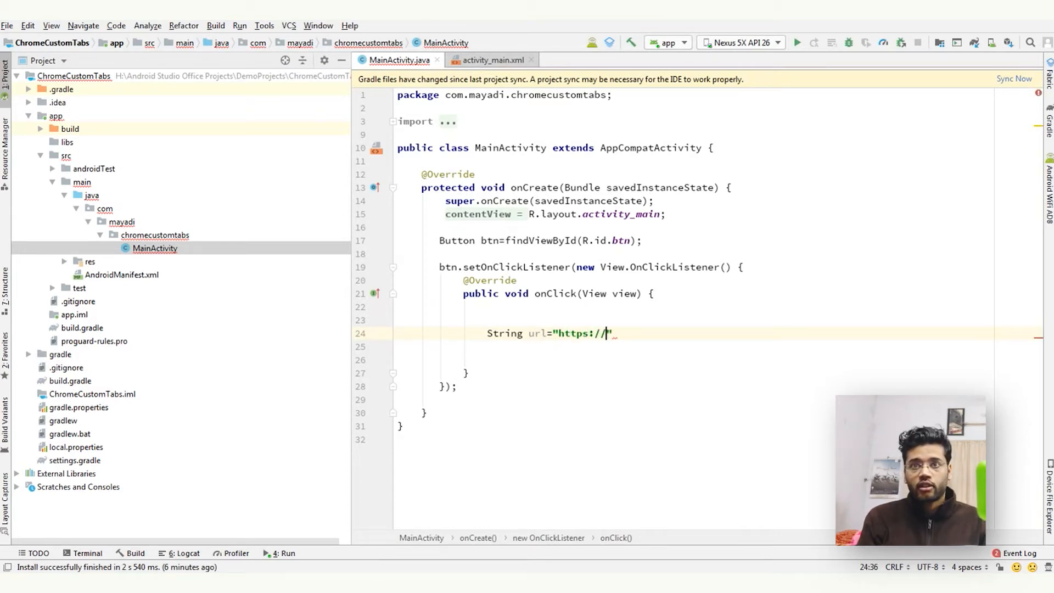
text(www.and)
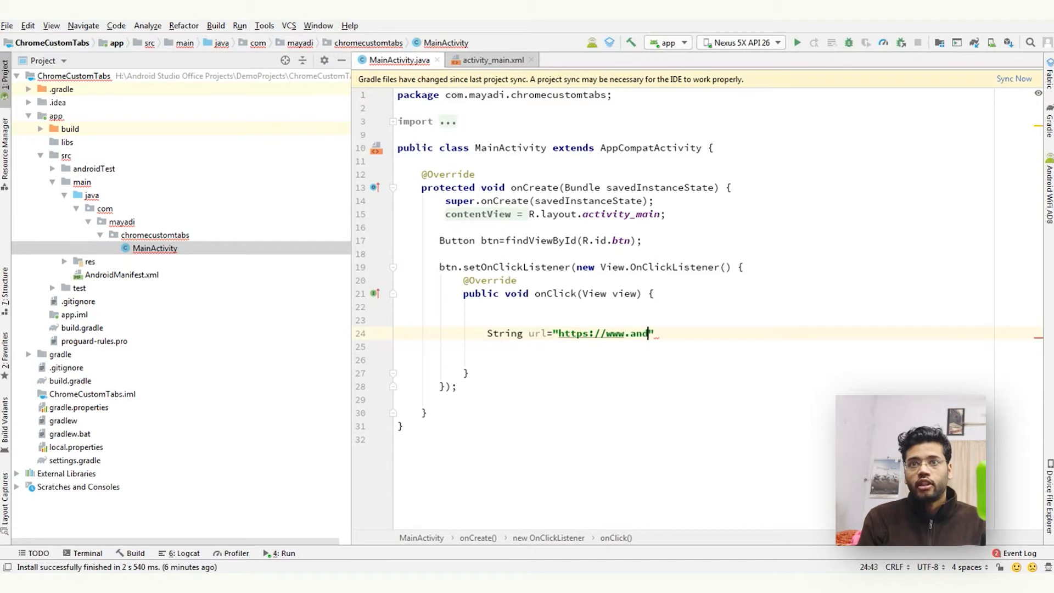
text(roidbreakdown)
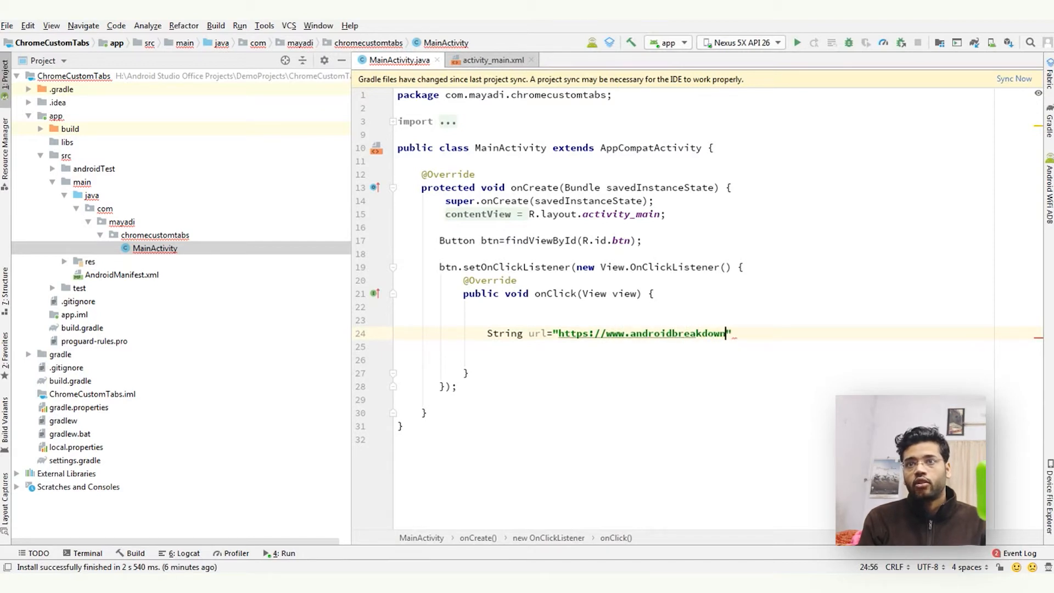
text(.com)
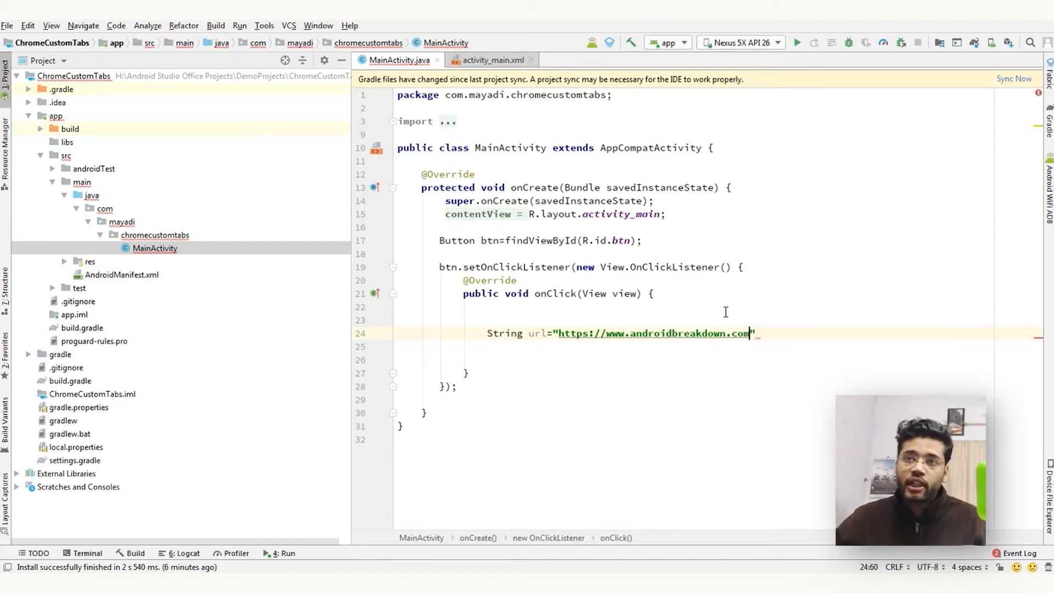
text(;)
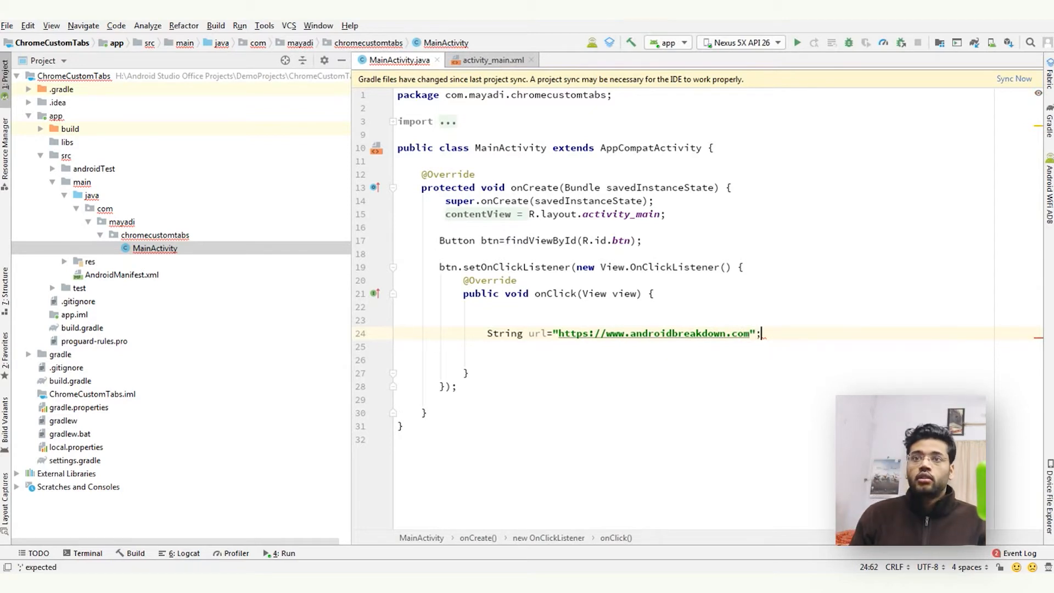
key(enter)
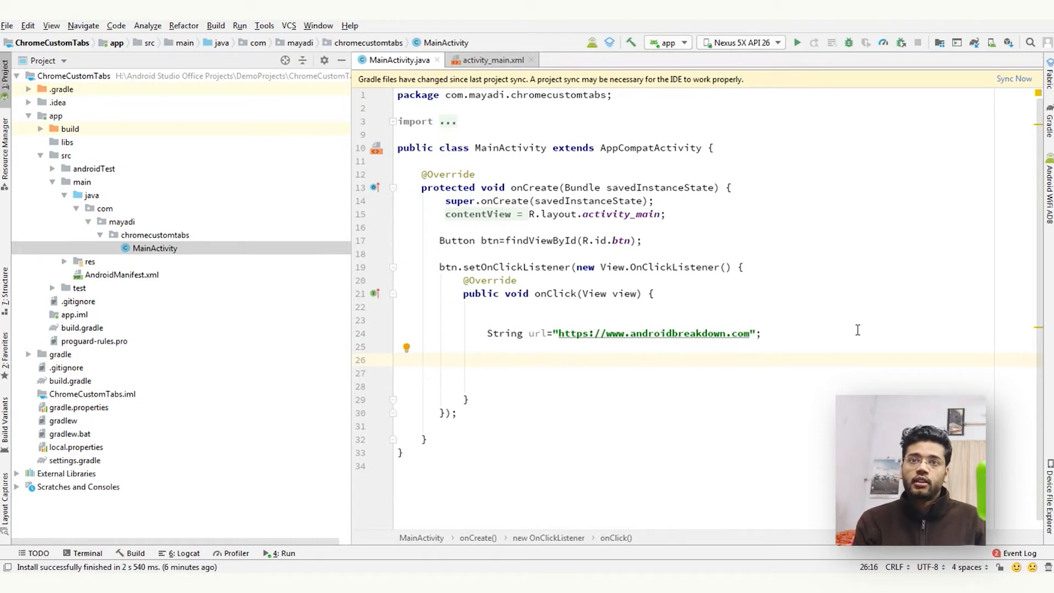
- Create a CustomTabsIntent.Builder and build customTabsIntent from it
text(CustomTabsIntent.Builder builder=new CustomTabsIntent.Builder()
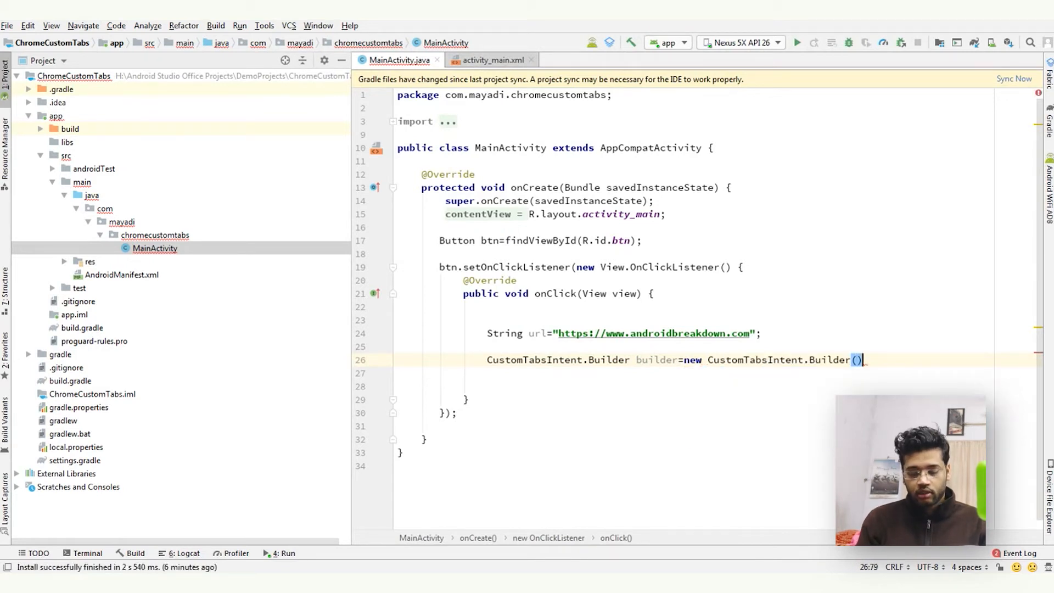
key(Enter)
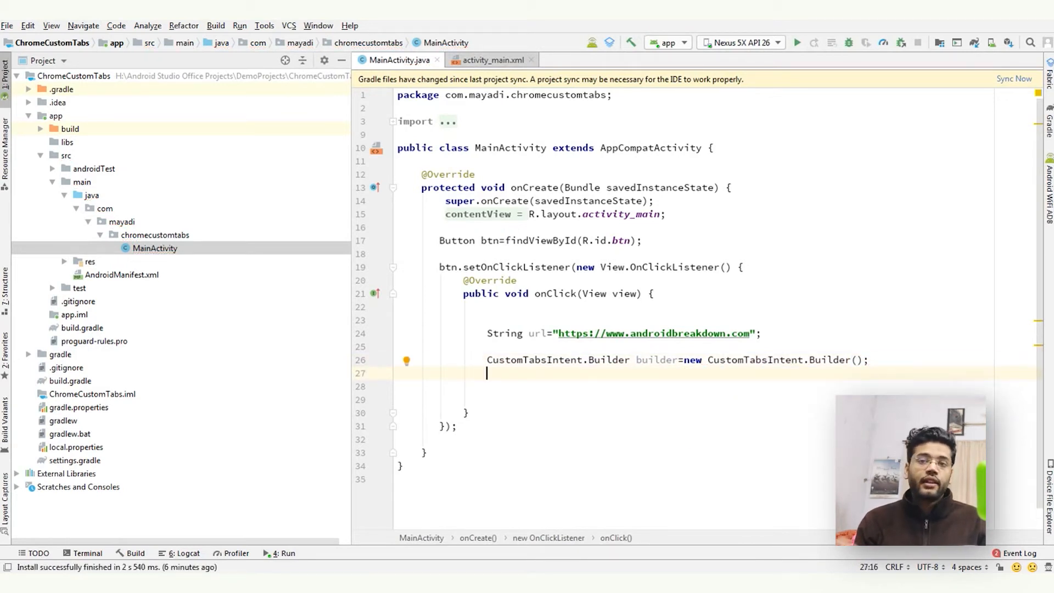
text(CustomTabsIntent)
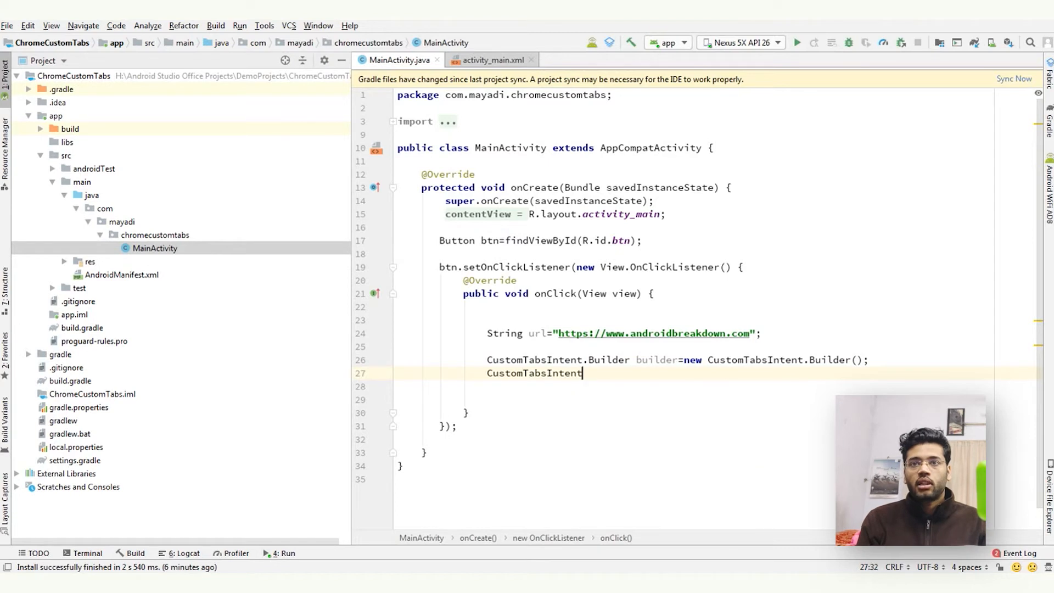
text(customTabsIntent=)
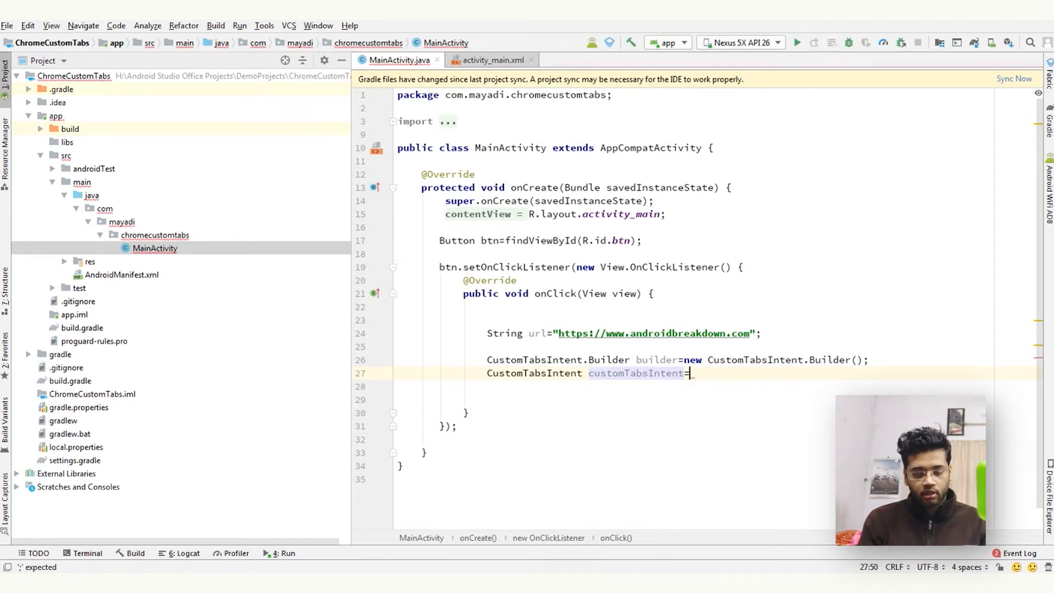
text(builder.)
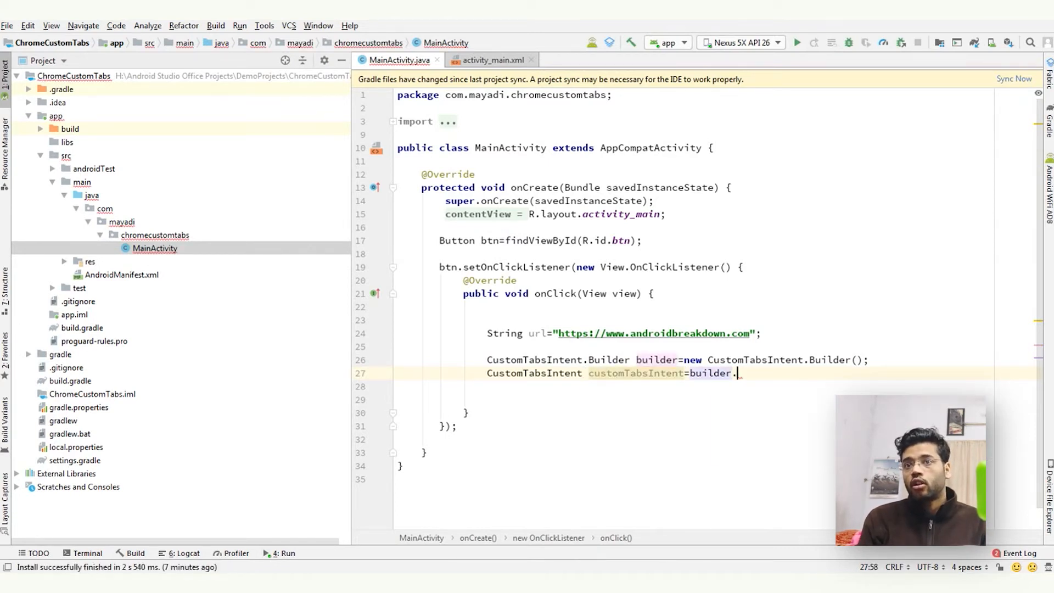
text(build();)
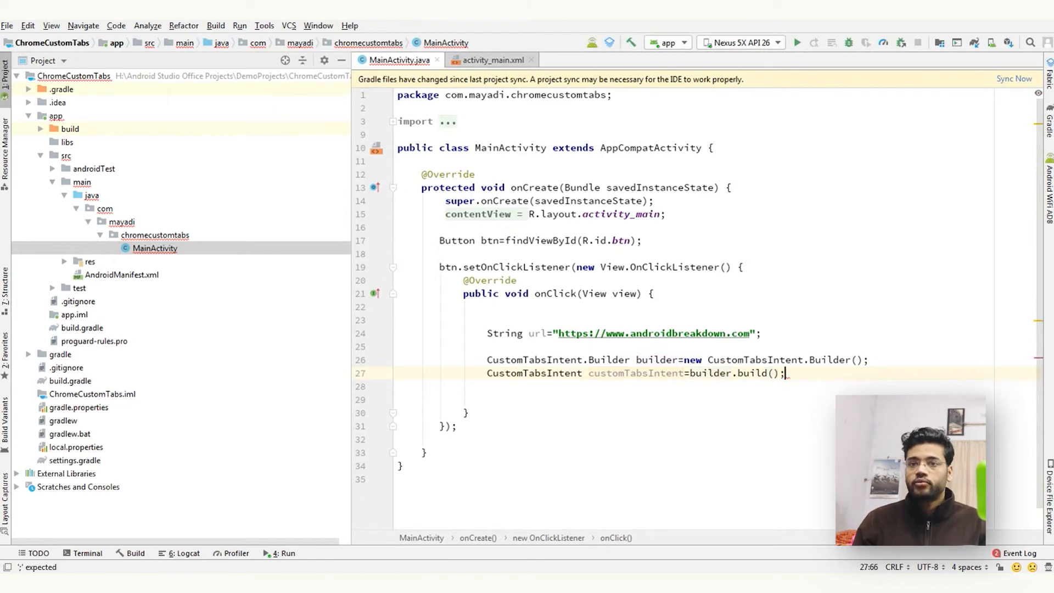
- Call customTabsIntent.launchUrl(getApplicationContext(), Uri.parse(url))
key(enter)
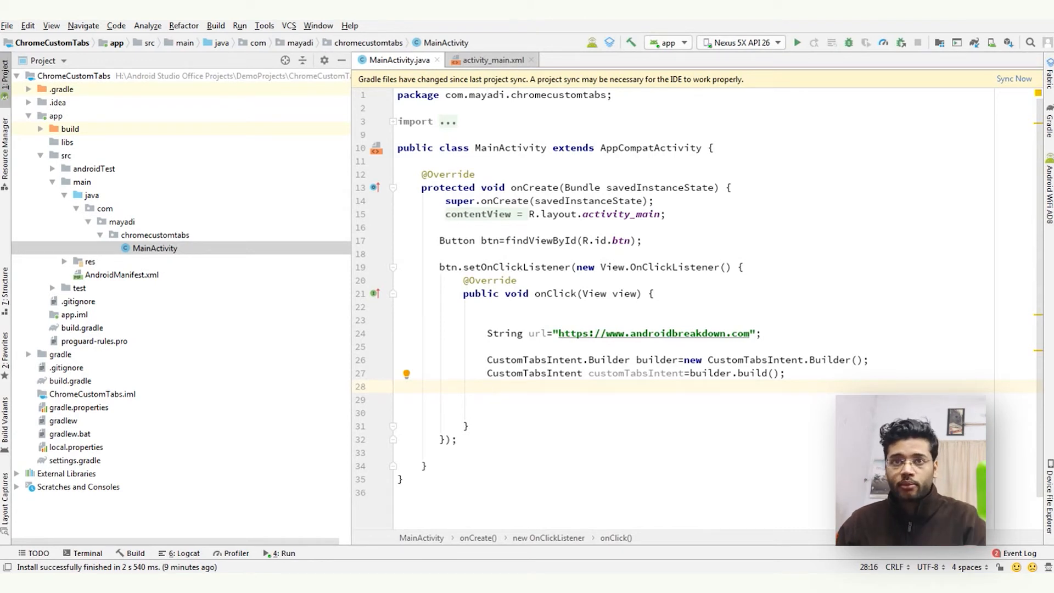
text(customTabsIntent.launchUrl(getApplicationContext());)
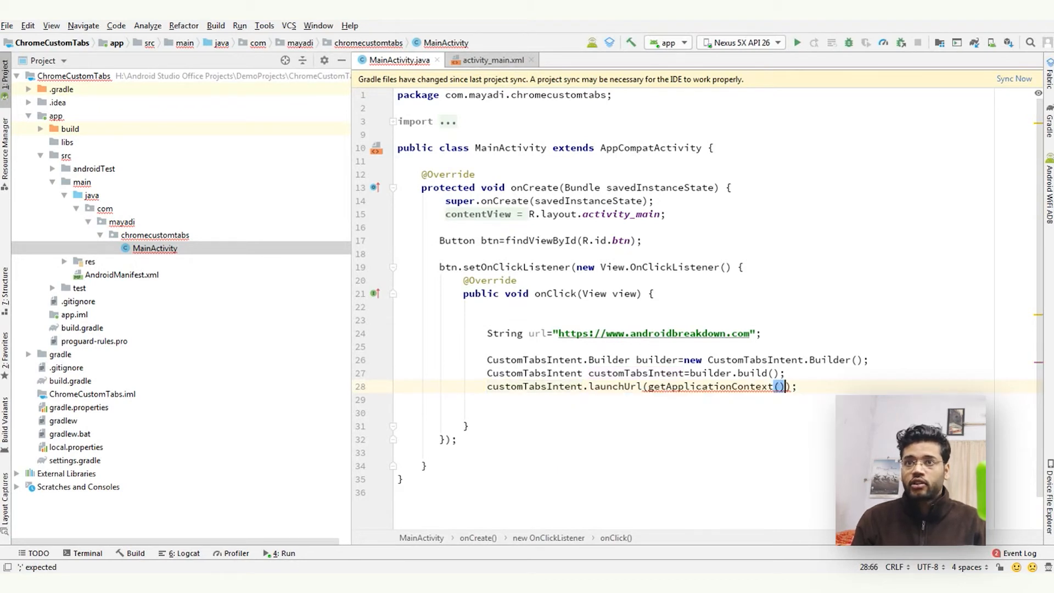
text(,Uri.parse(url)
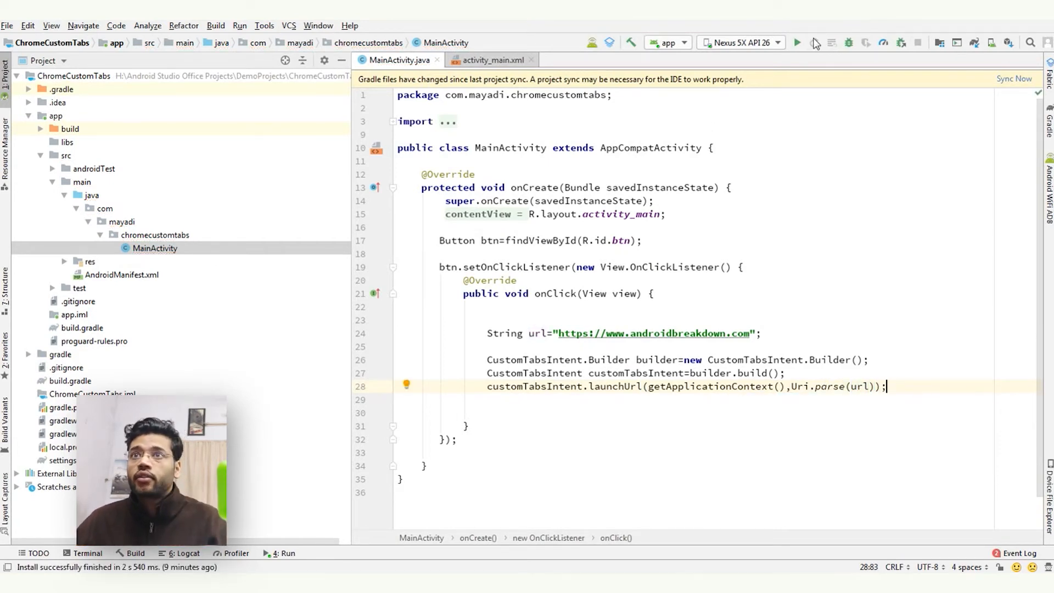
- Run the app on the Nexus 5X API 26 emulator and tap OPEN CUSTOM TABS
click(797, 42)
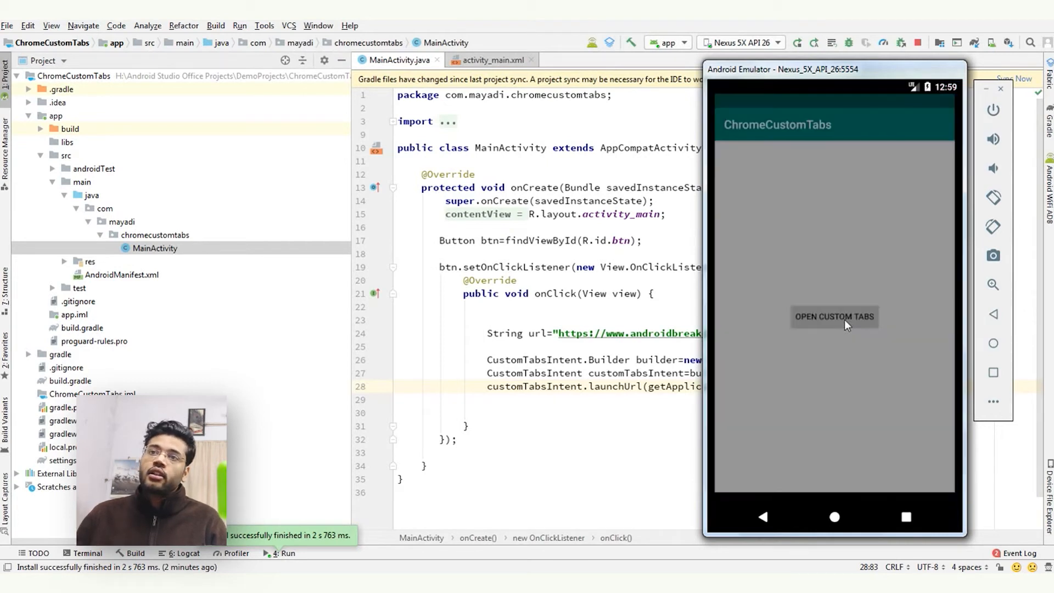
click(835, 317)
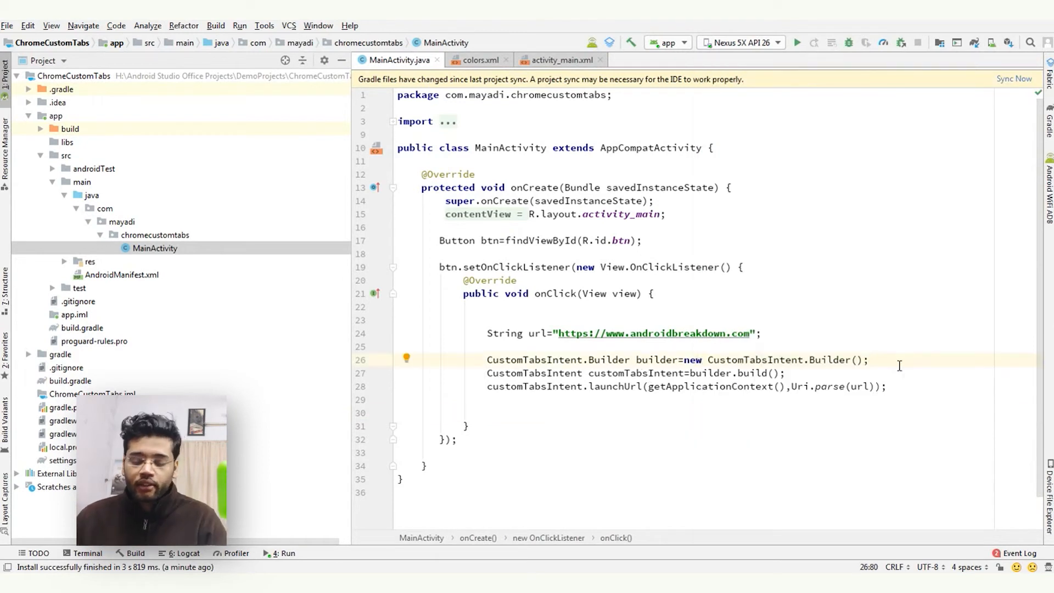
- Add builder.setToolbarColor(getResources().getColor(R.color.colorPrimary)) below the Builder line
key(enter)
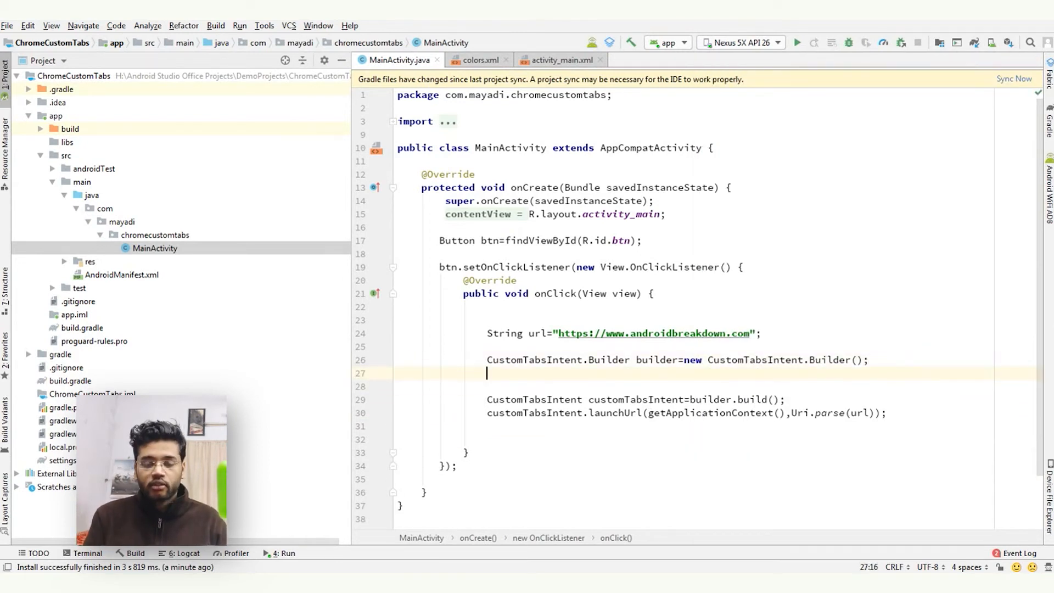
text(builder.setToolbarColor(getResources().getColor()
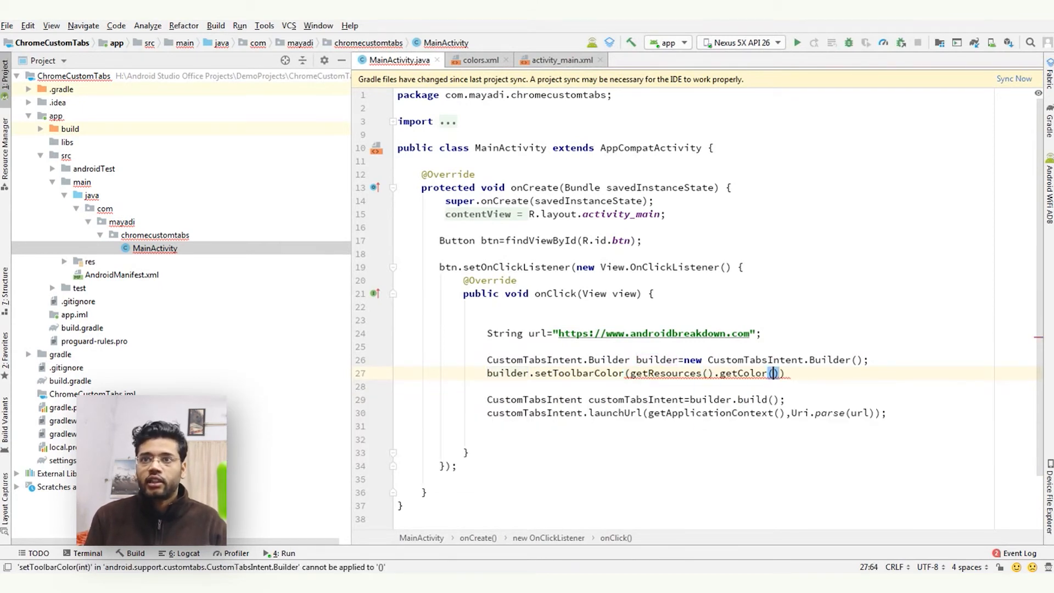
text(R.)
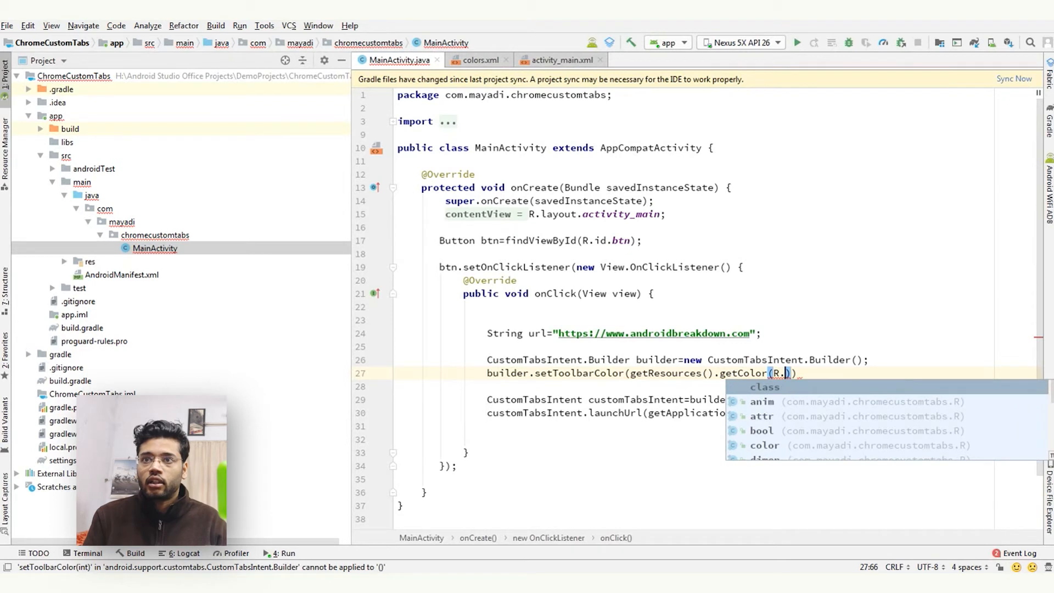
text(color.colorPrimary)
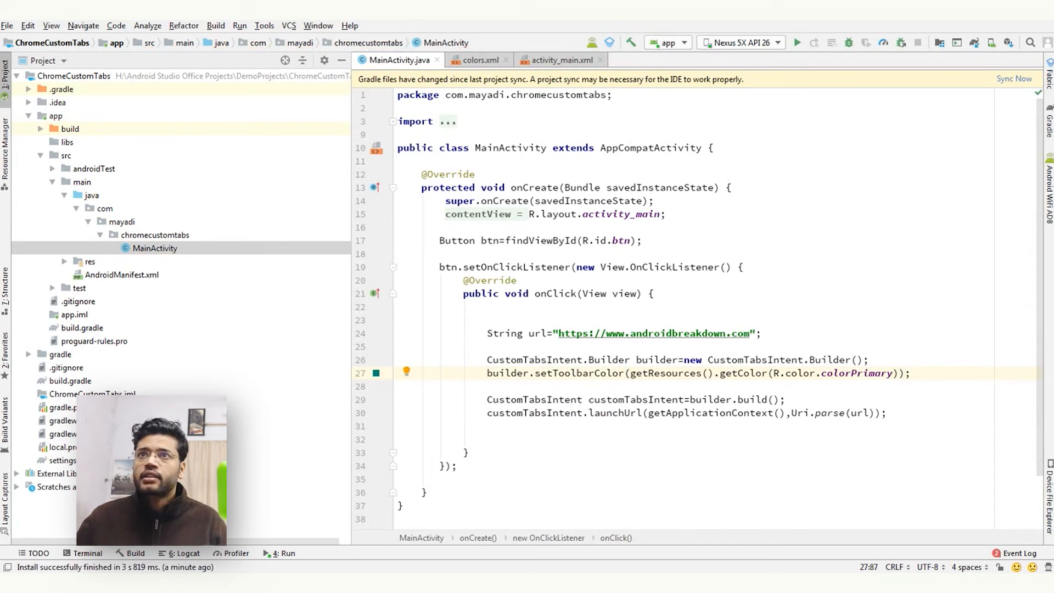
- Rerun the app on the emulator and tap OPEN CUSTOM TABS to check the toolbar colour
click(797, 42)
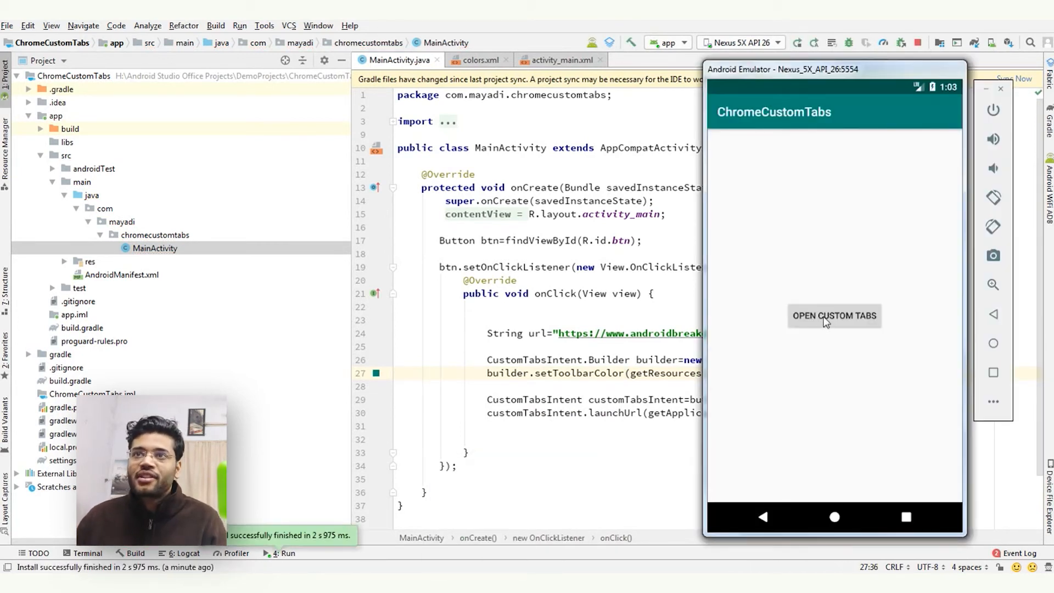
click(834, 315)
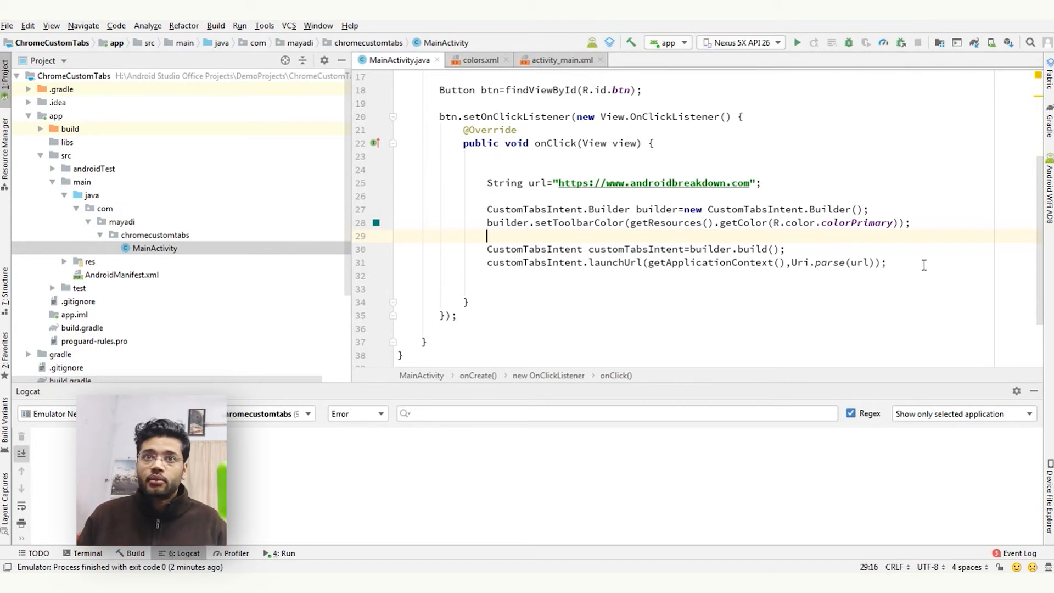
- Add builder.setStartAnimations(getApplicationContext(), android.R.anim.slide_in_left, android.R.anim.slide_out_right)
text(bui)
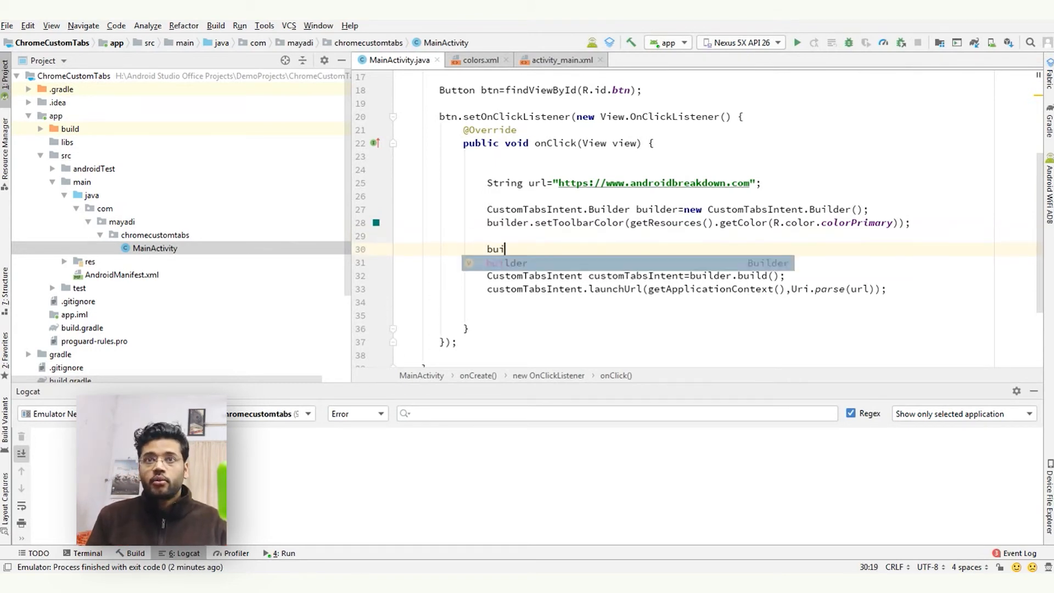
text(lder.set)
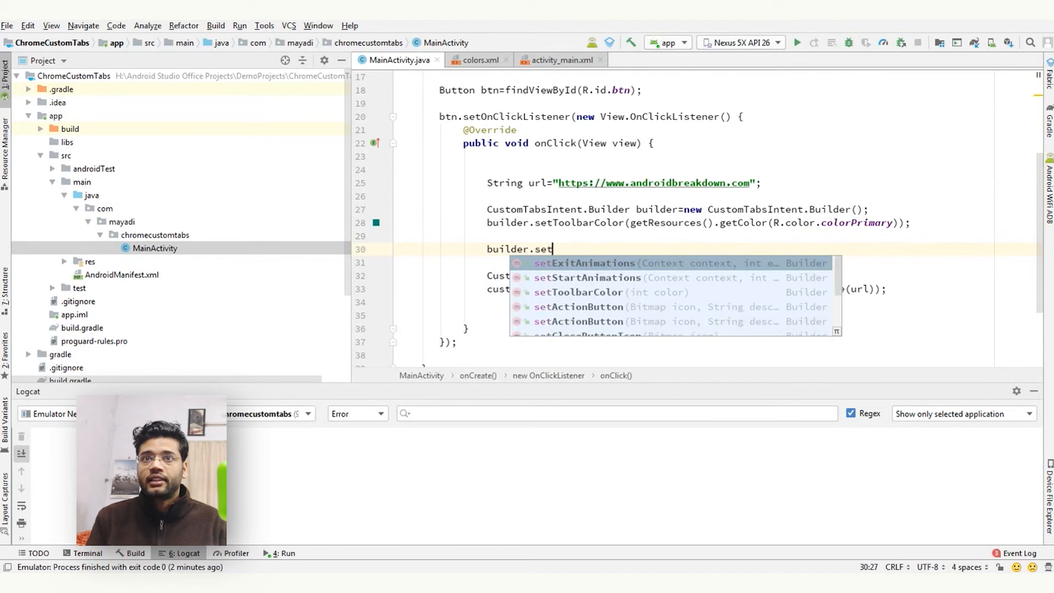
click(586, 278)
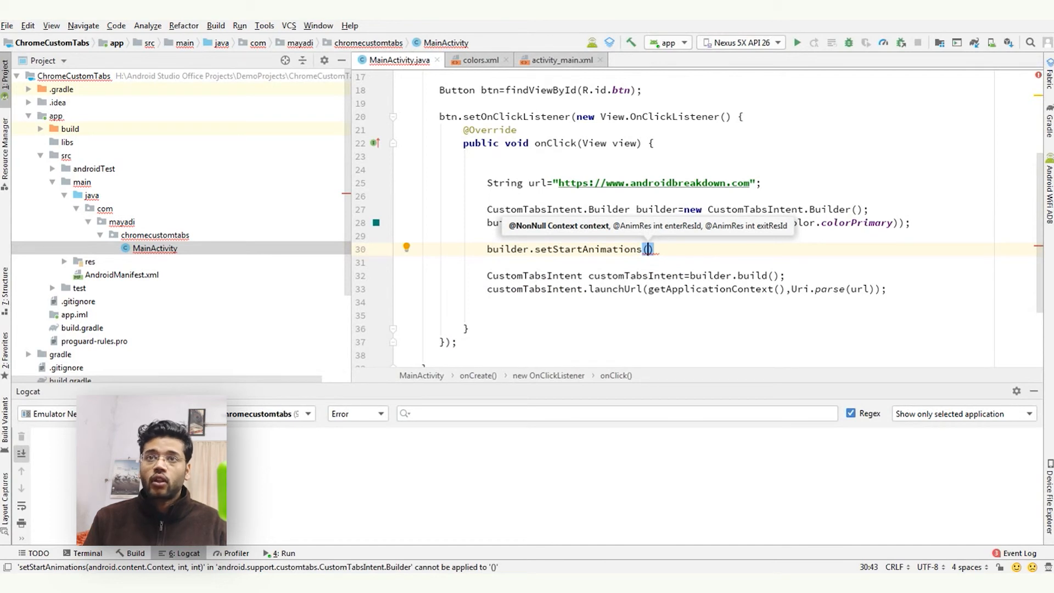
text(getApplicationContext())
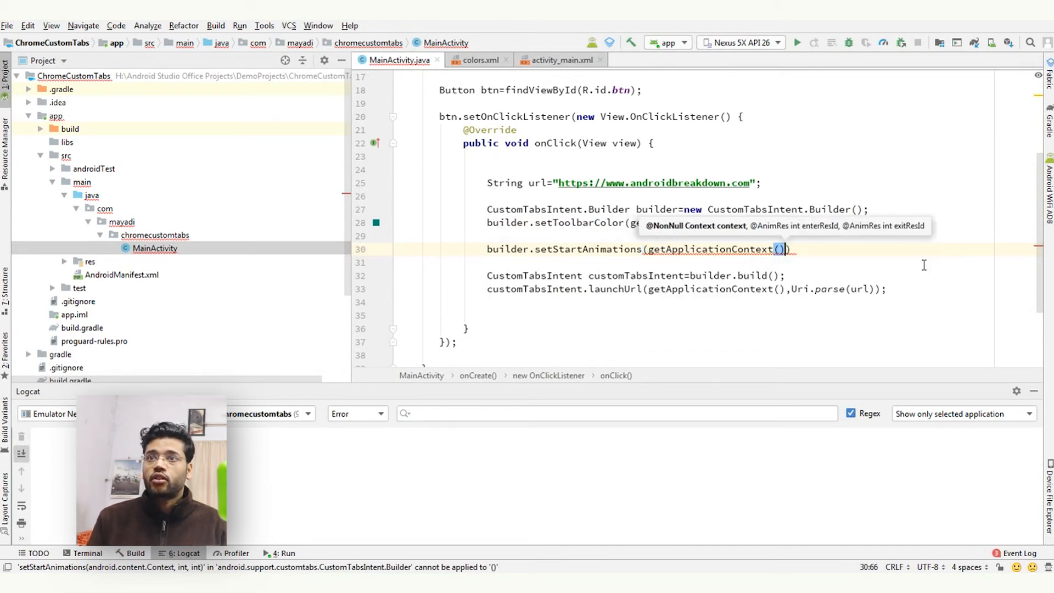
text(,)
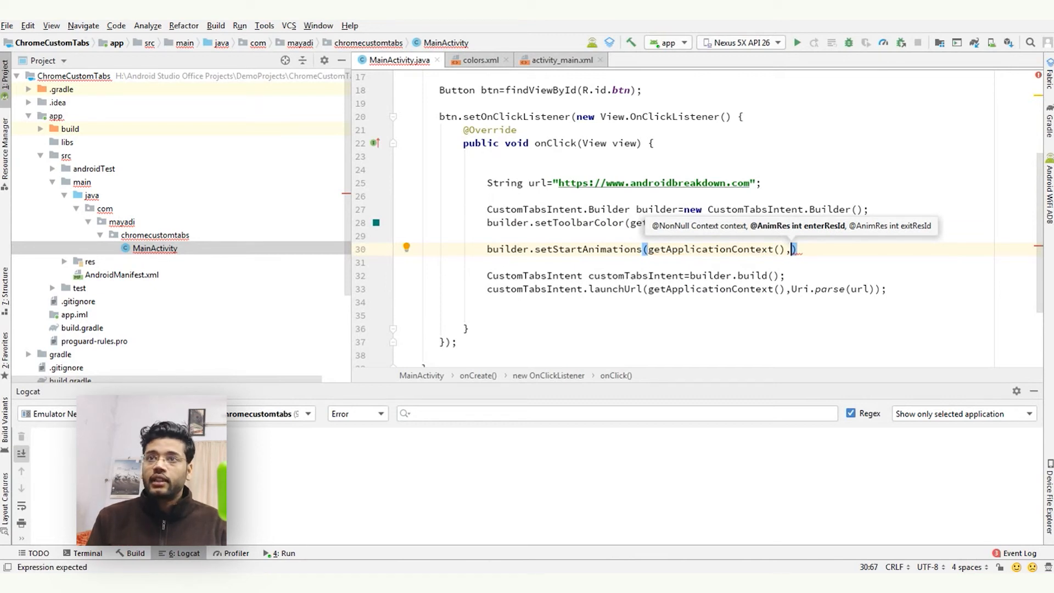
text(android.R.)
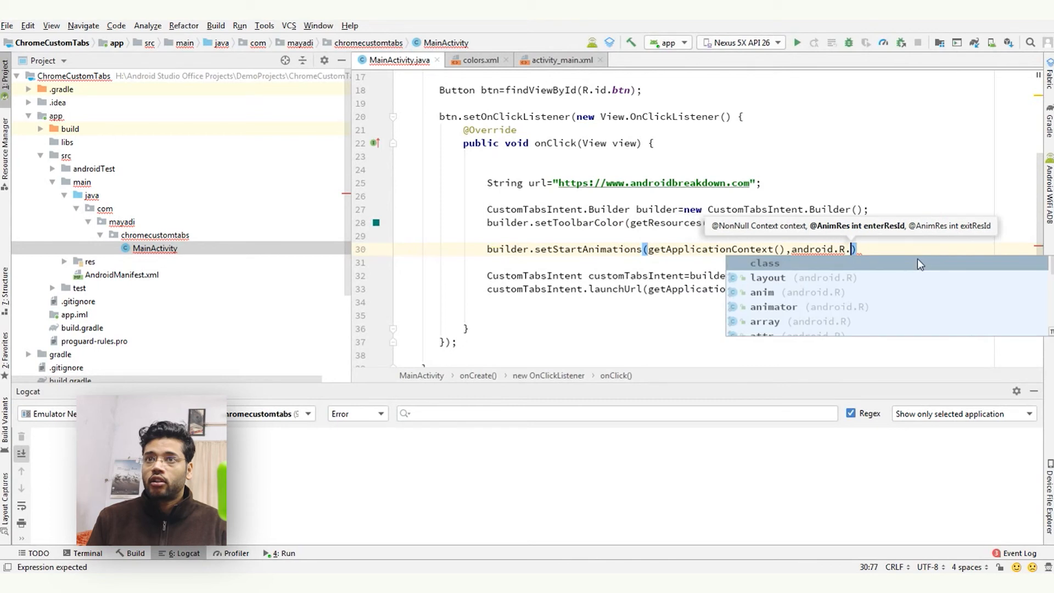
text(anim.slide_in_left)
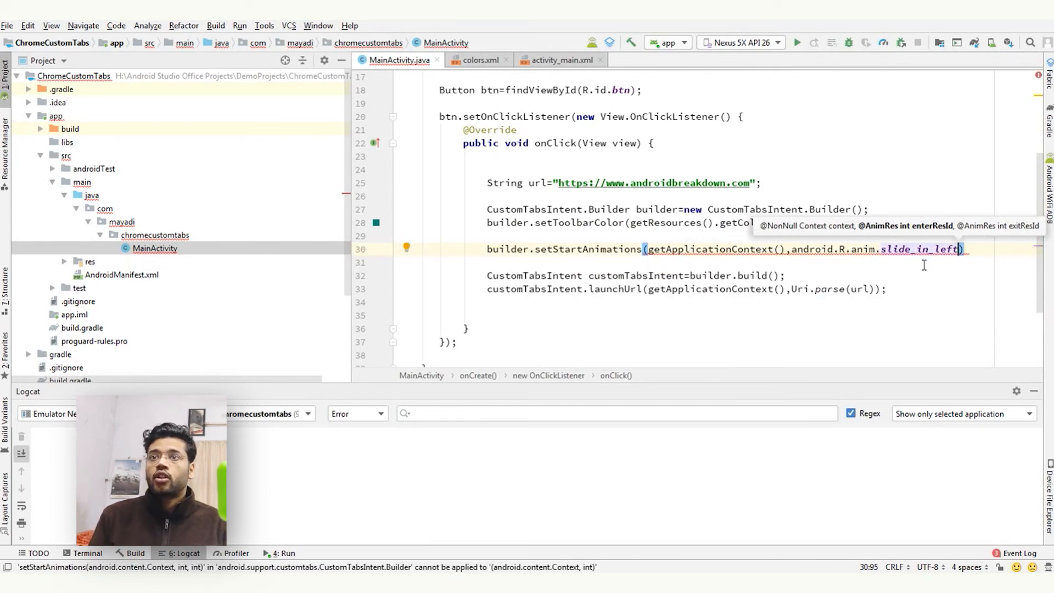
text(,android.R.anim.slide_out_)
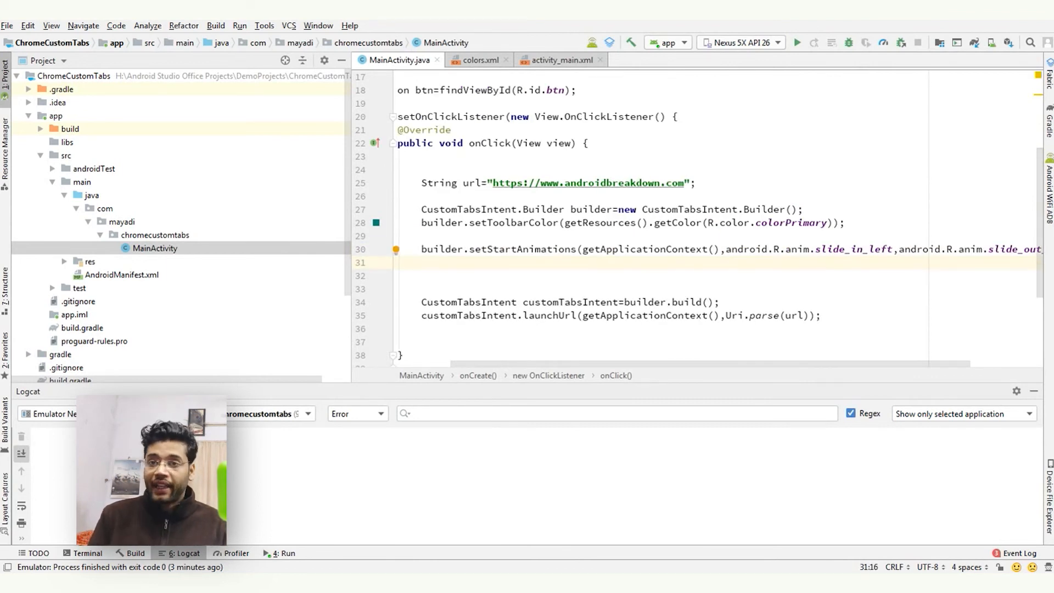
- Add builder.setExitAnimations(getApplicationContext(), android.R.anim.slide_out_right, …) below setStartAnimations
text(builder)
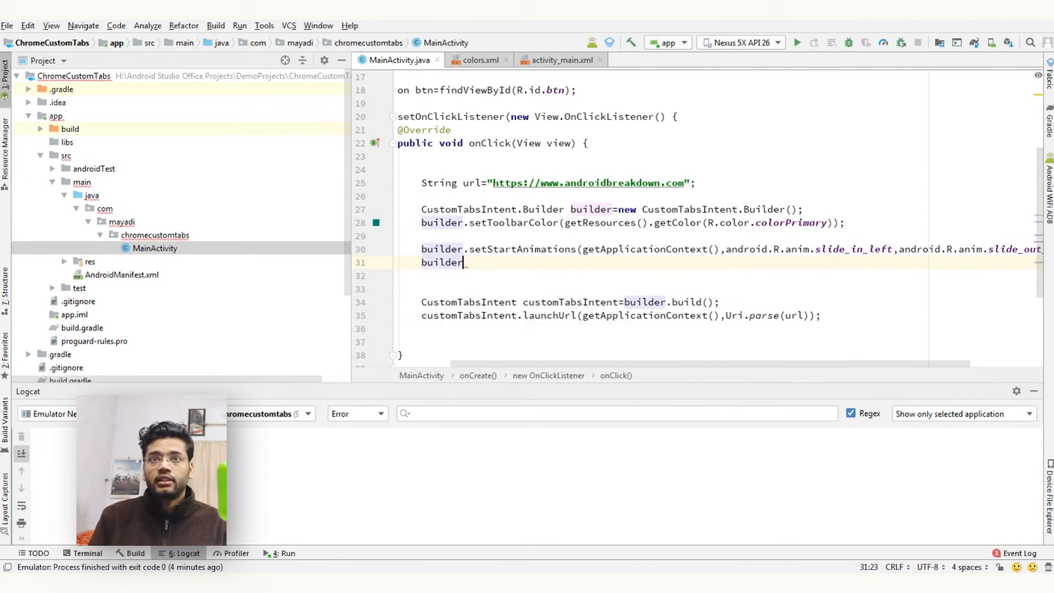
text(setExitAnimations()
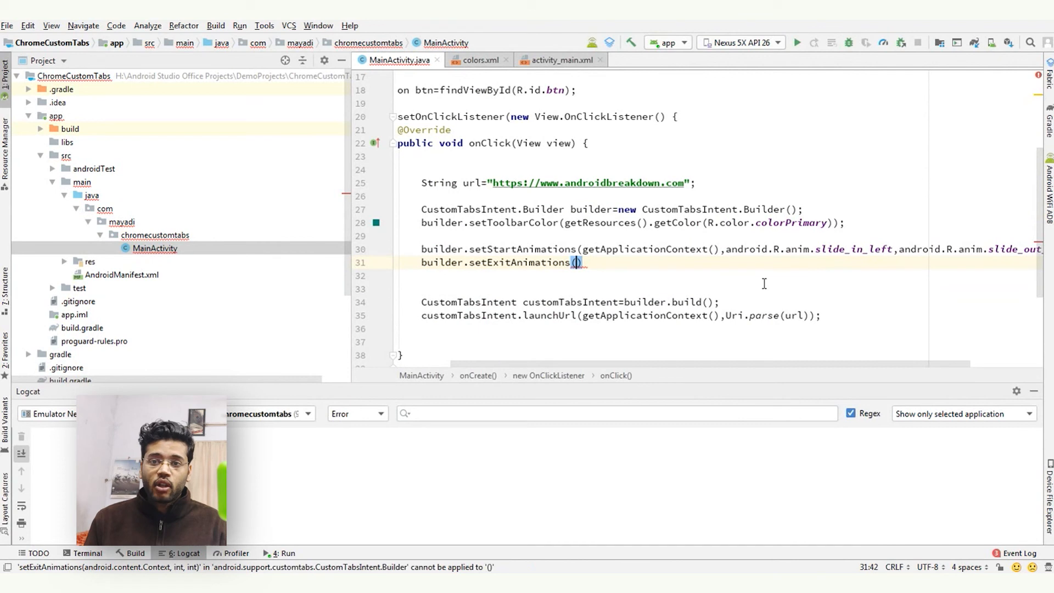
text(getApplicationContext()
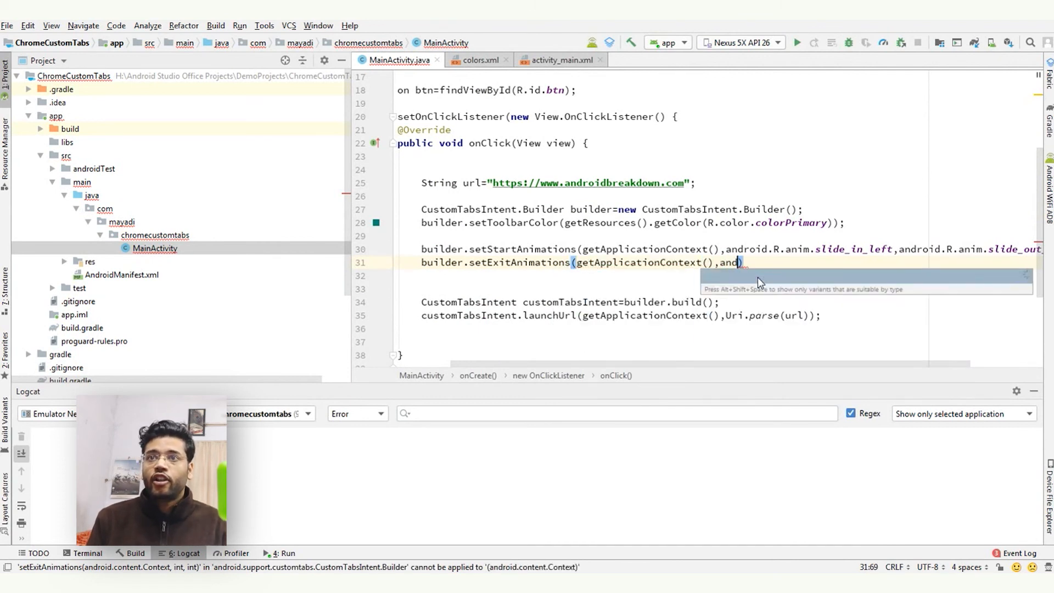
text(android.)
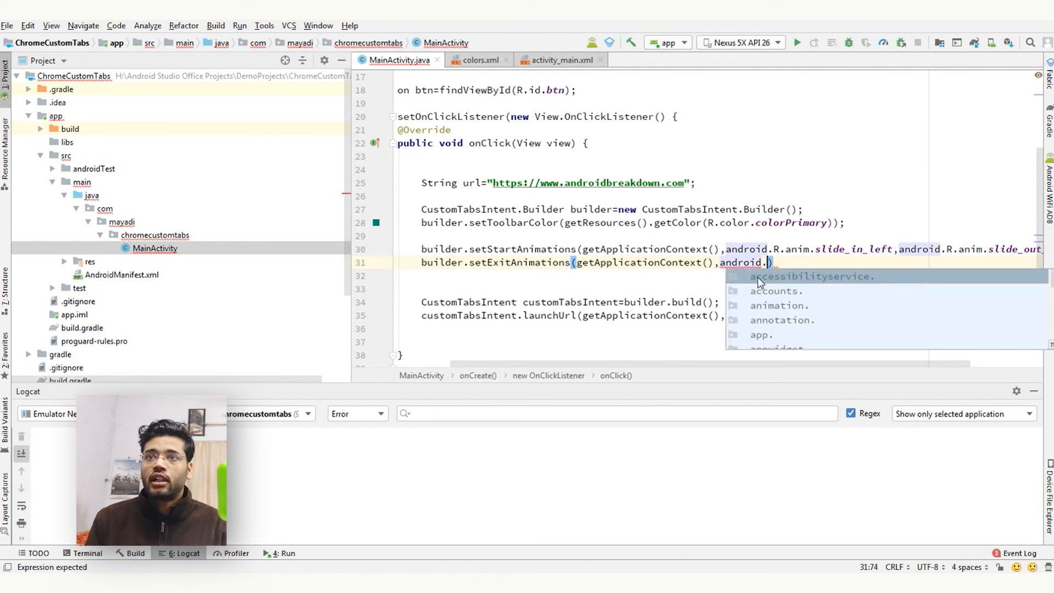
text(anim.)
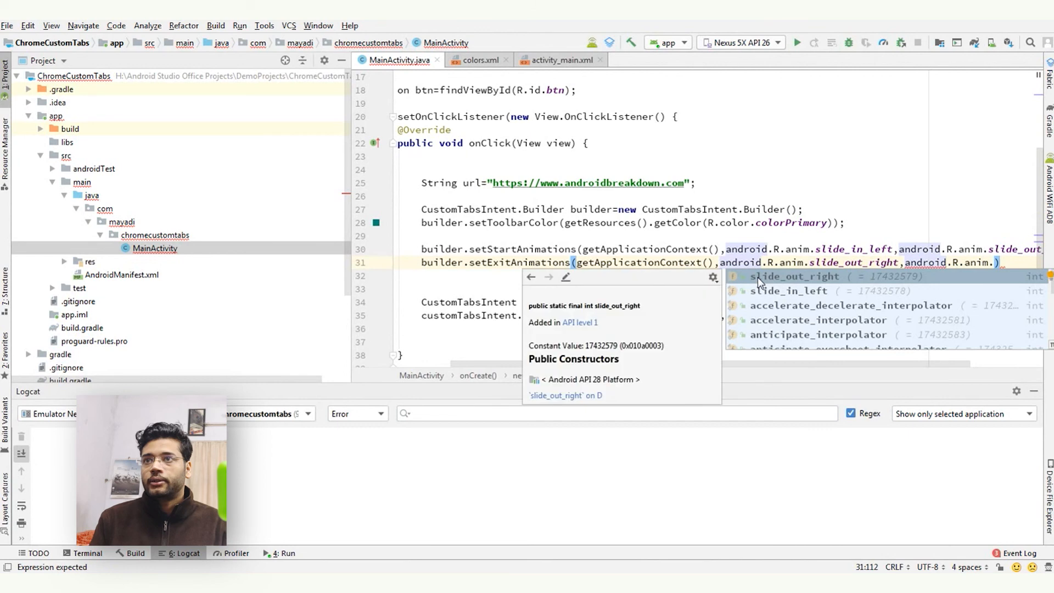
text(slid)
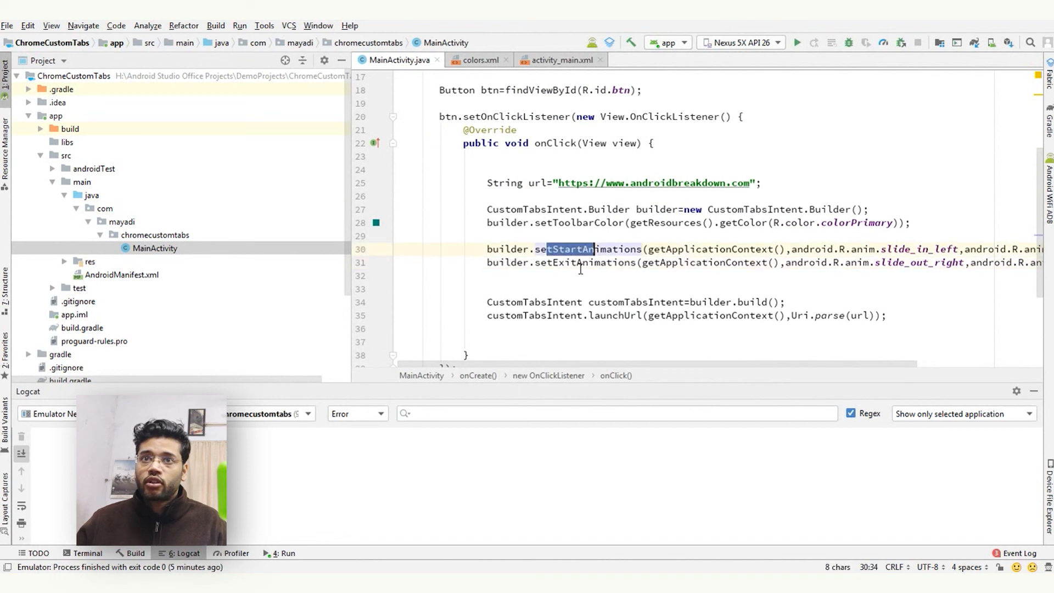
double_click(579, 263)
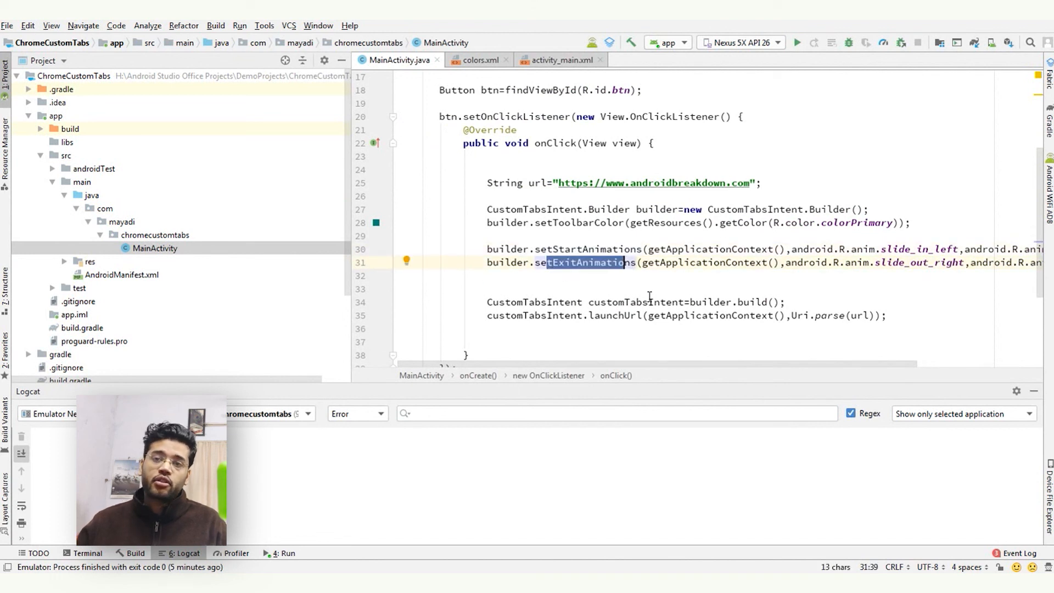